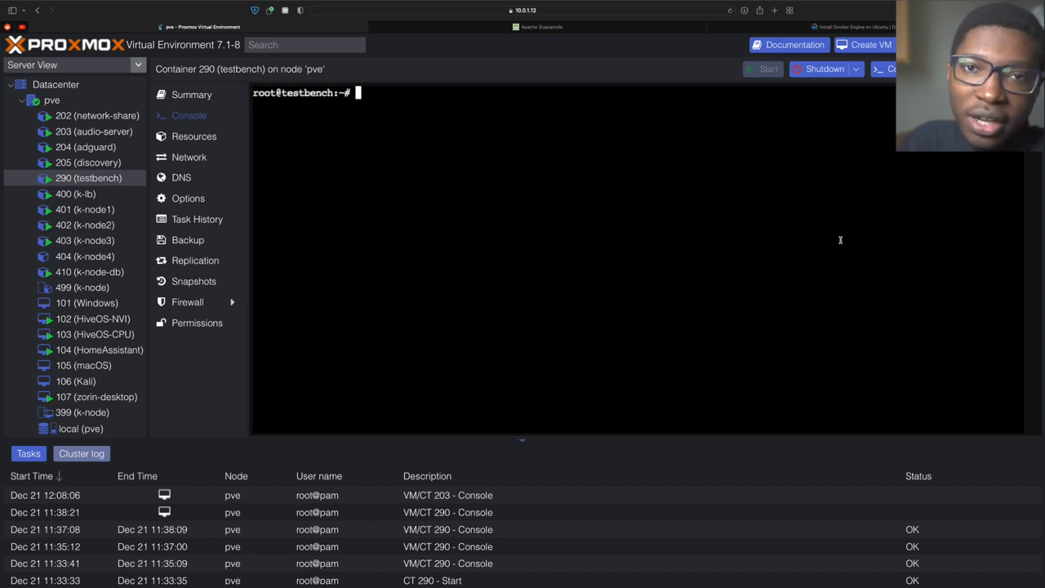
{"action": "mouse_move", "coordinate": [595, 61]}
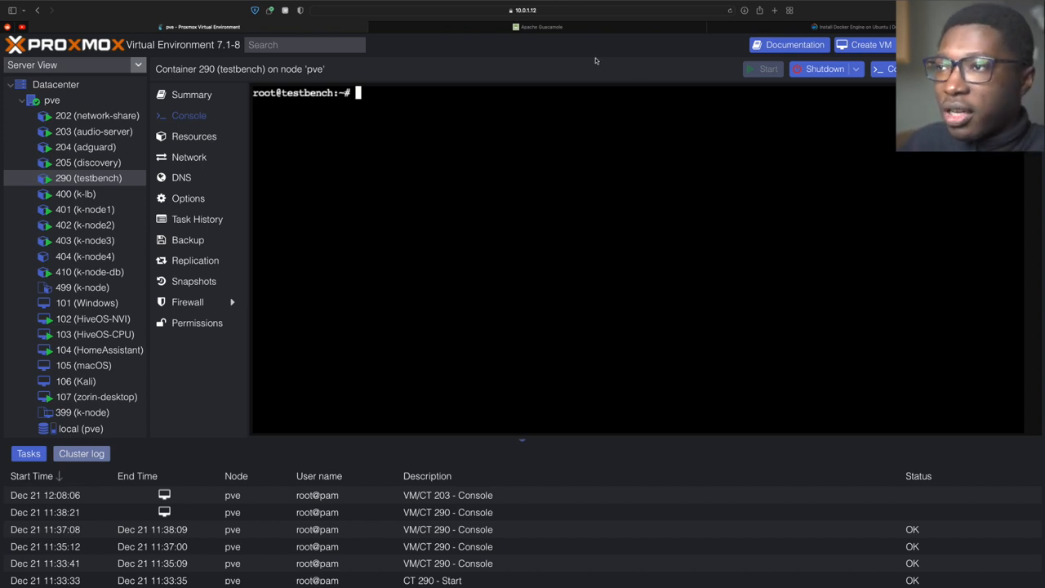
Sign in to Guacamole and land on the home page with the Zorin Desktop connections.
{"action": "left_click", "coordinate": [541, 27]}
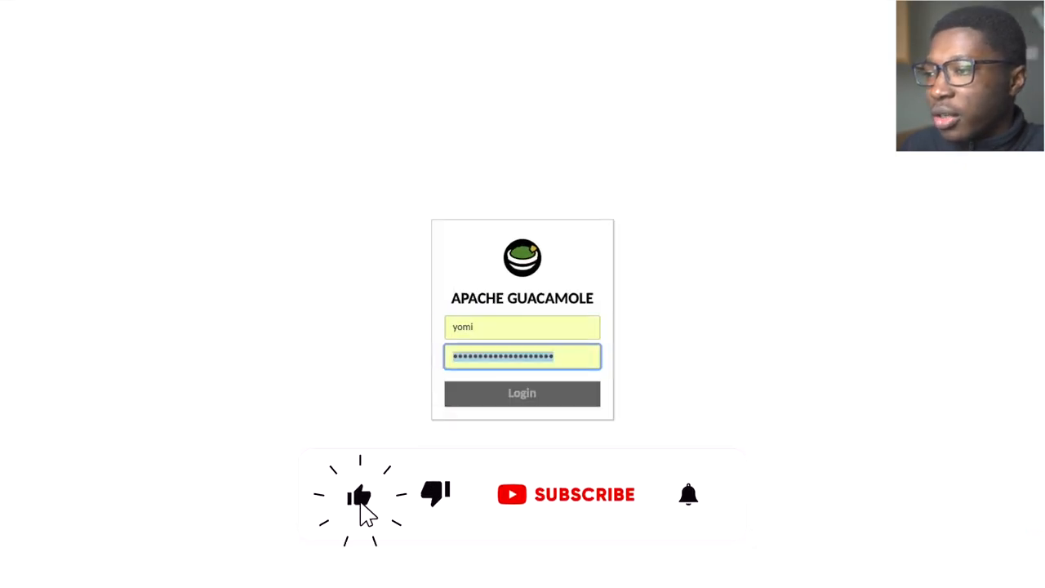
{"action": "left_click", "coordinate": [523, 392]}
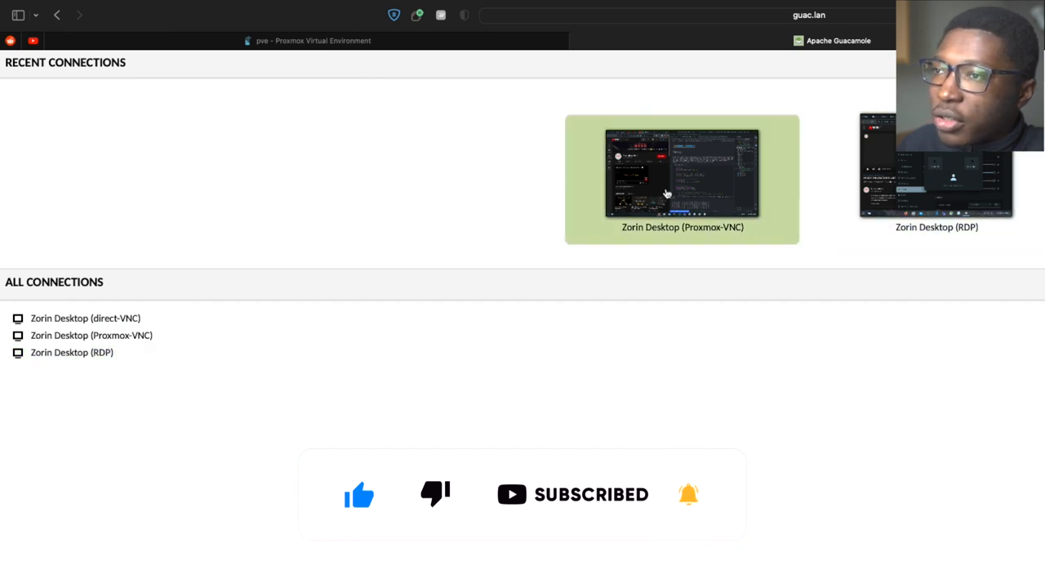
{"action": "mouse_move", "coordinate": [938, 171]}
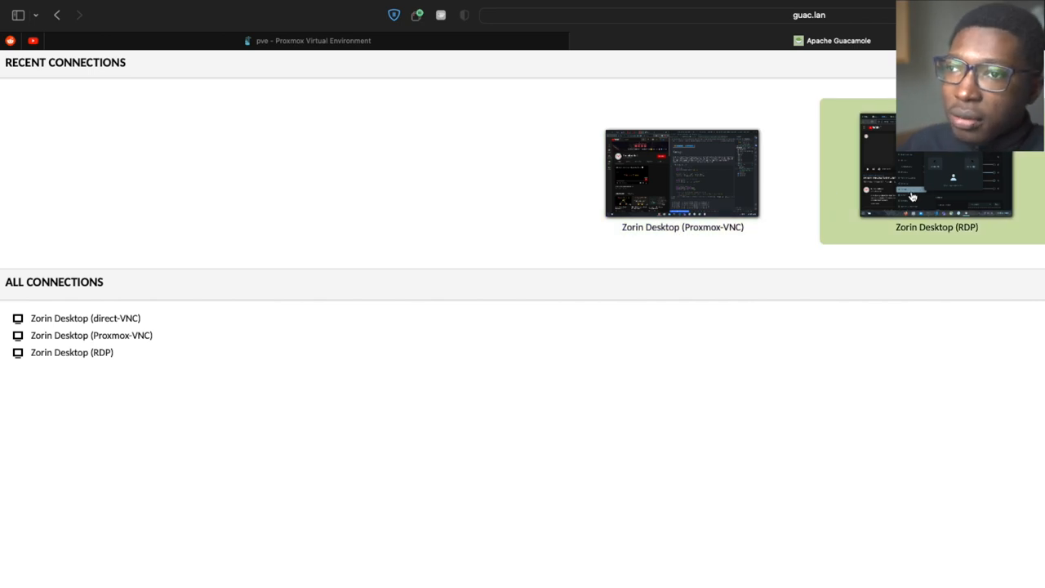
{"action": "left_click", "coordinate": [311, 26]}
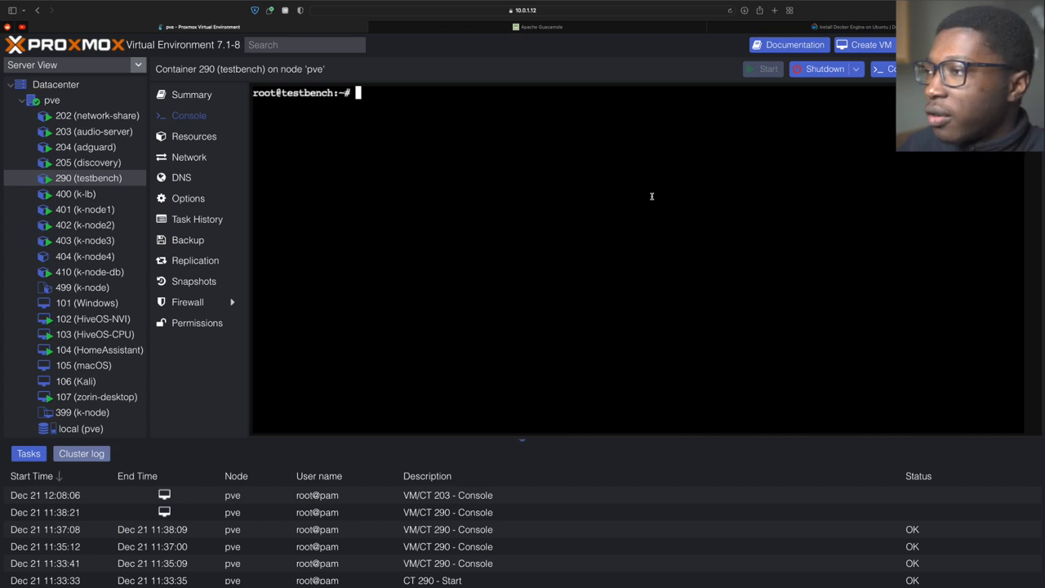
{"action": "mouse_move", "coordinate": [532, 206]}
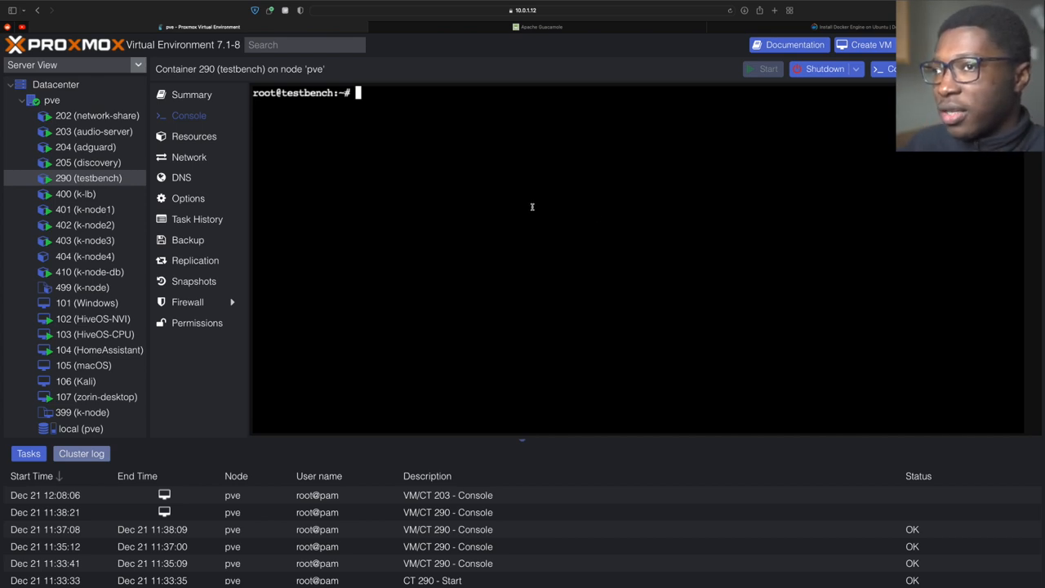
{"action": "mouse_move", "coordinate": [560, 193]}
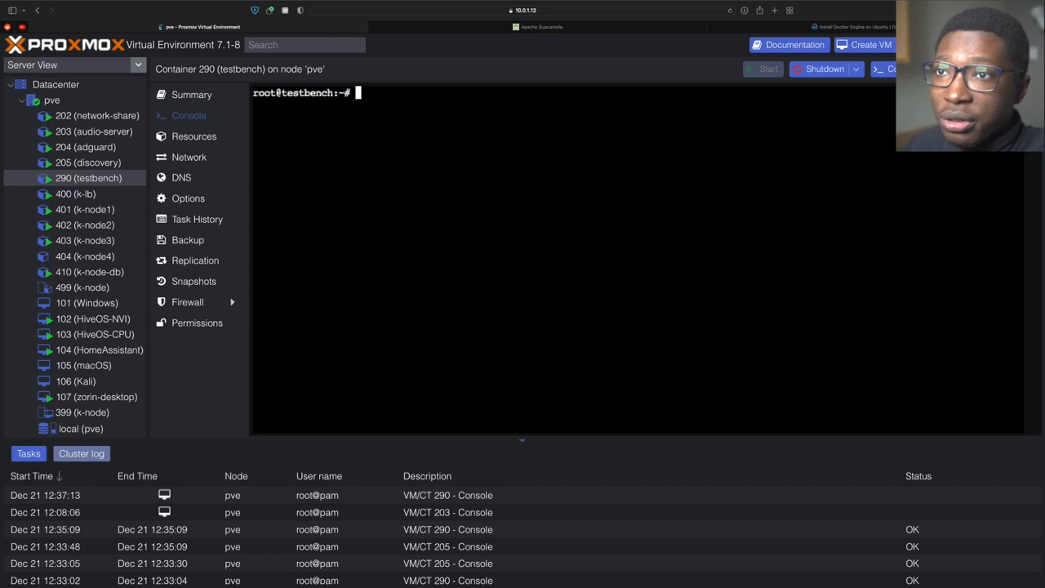
Run neofetch in the testbench container's console.
{"action": "type", "text": "neof"}
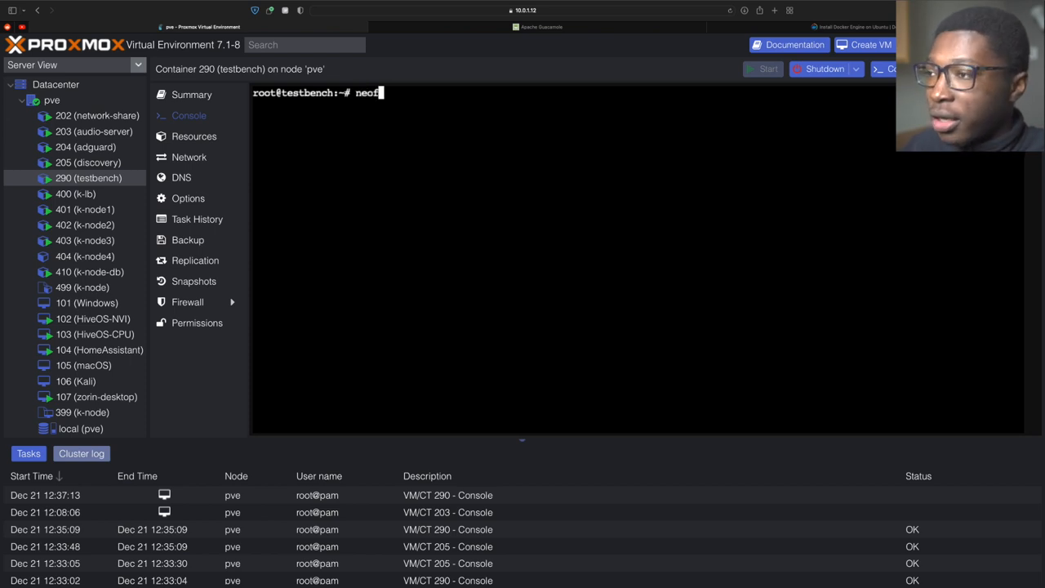
{"action": "key", "text": "Return"}
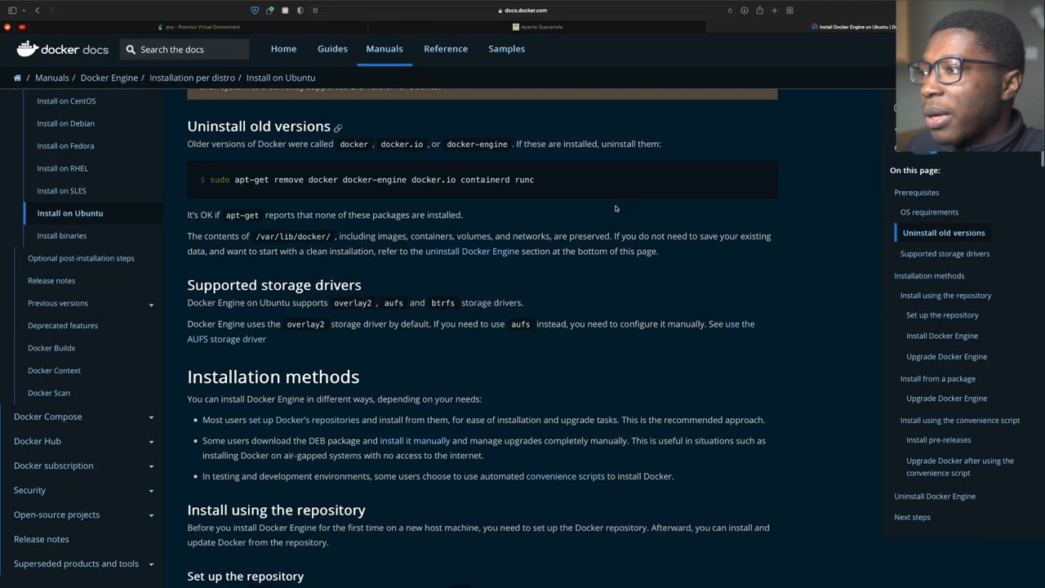
Run apt-get update and the prerequisite package install commands copied from Docker's Ubuntu guide.
{"action": "scroll", "scroll_direction": "down", "scroll_amount": 3}
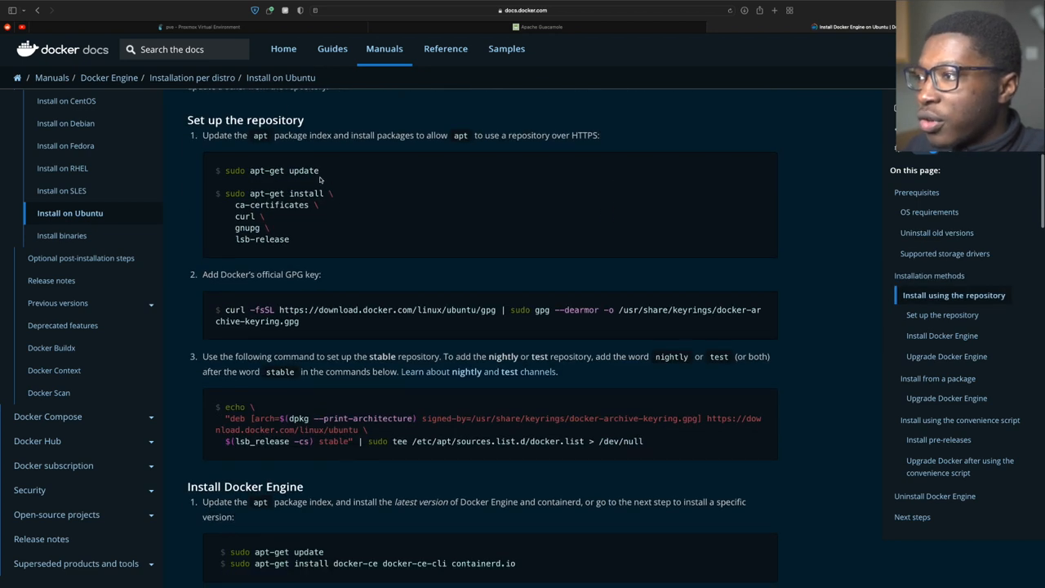
{"action": "double_click", "coordinate": [284, 170]}
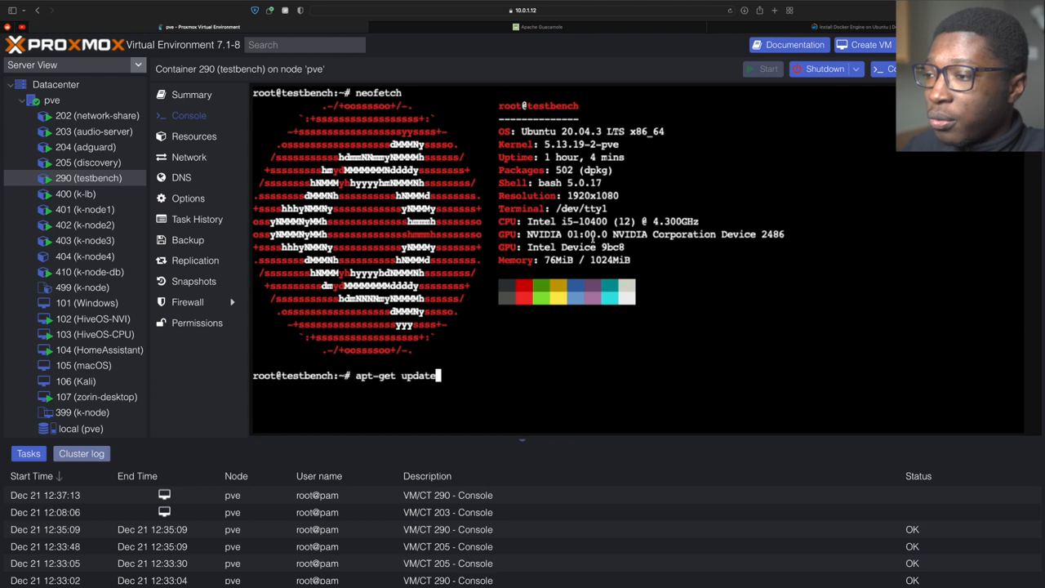
{"action": "key", "text": "Return"}
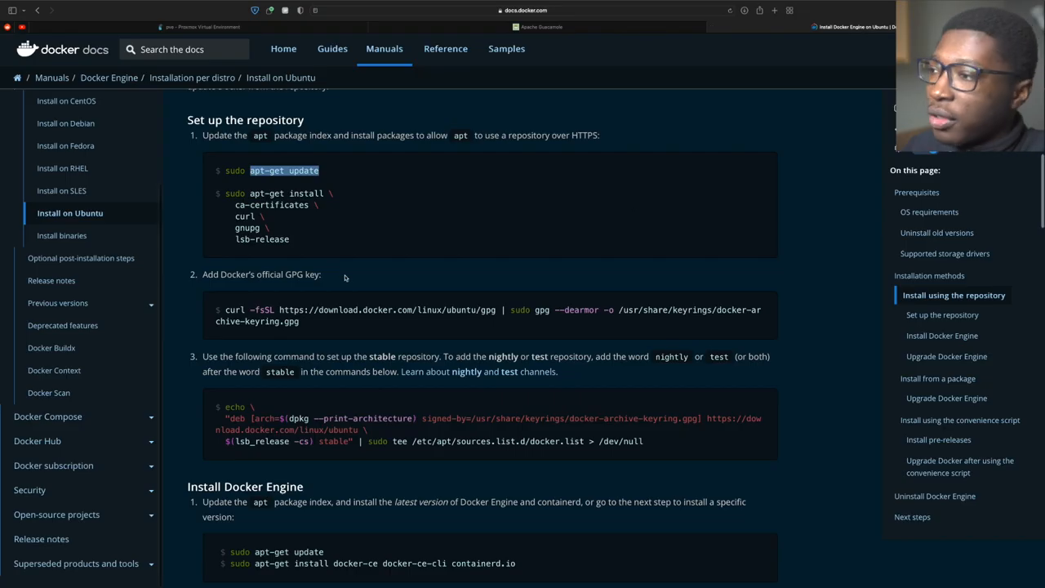
{"action": "left_click_drag", "start_coordinate": [225, 192], "coordinate": [289, 238]}
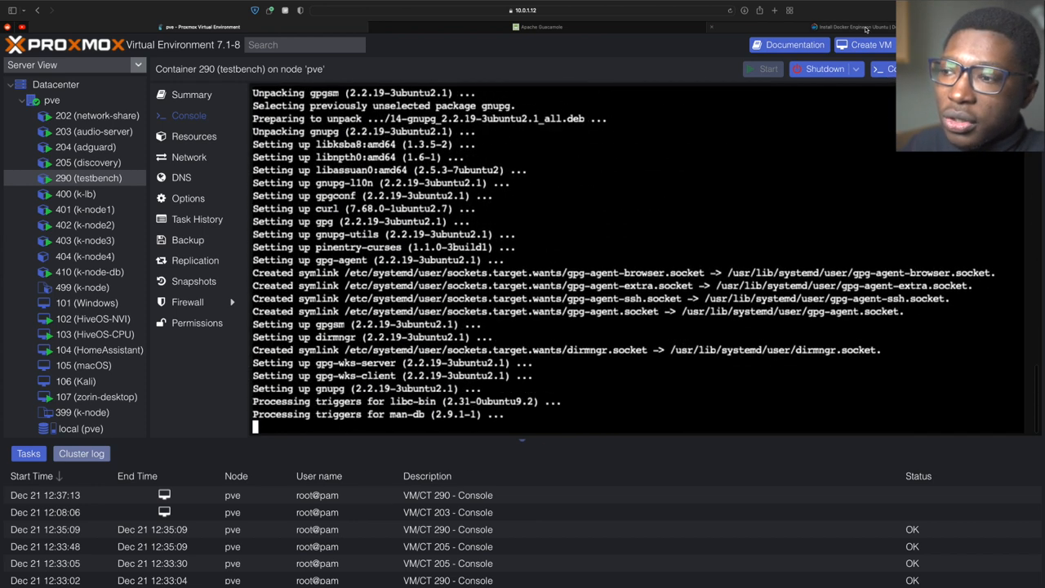
{"action": "left_click", "coordinate": [849, 26]}
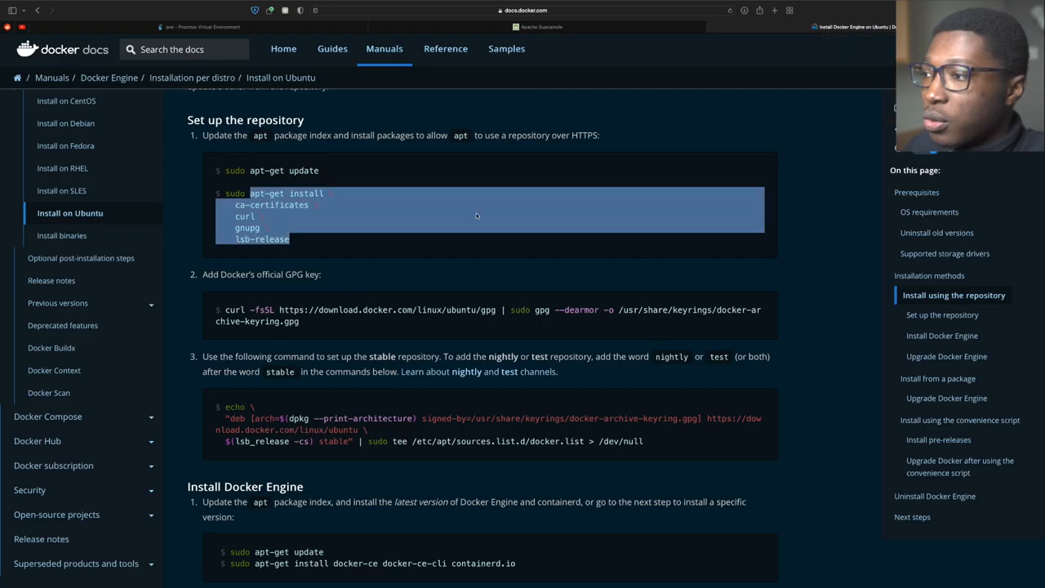
{"action": "scroll", "scroll_direction": "down", "scroll_amount": 3}
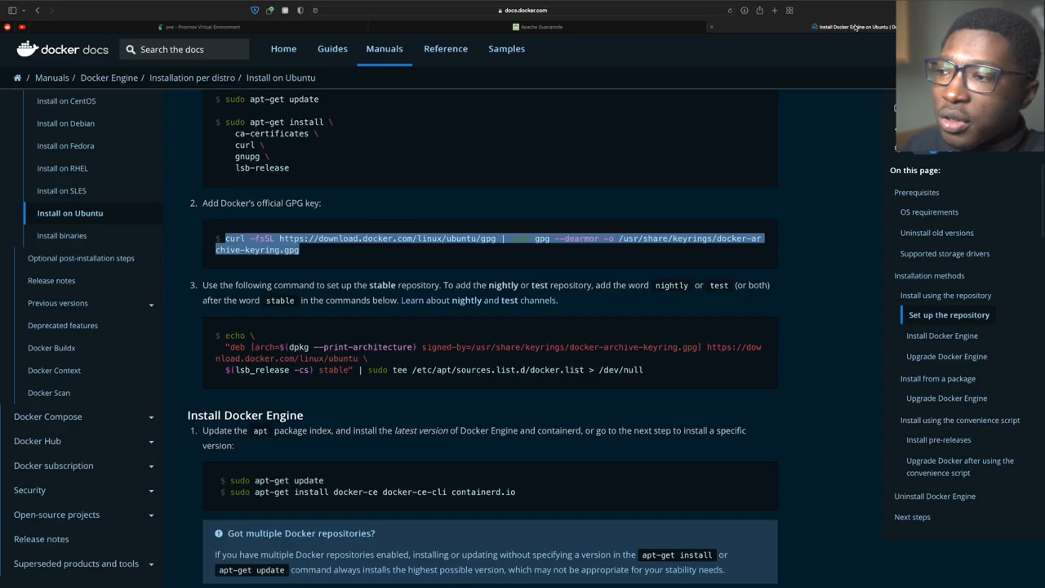
{"action": "scroll", "scroll_direction": "down", "scroll_amount": 3}
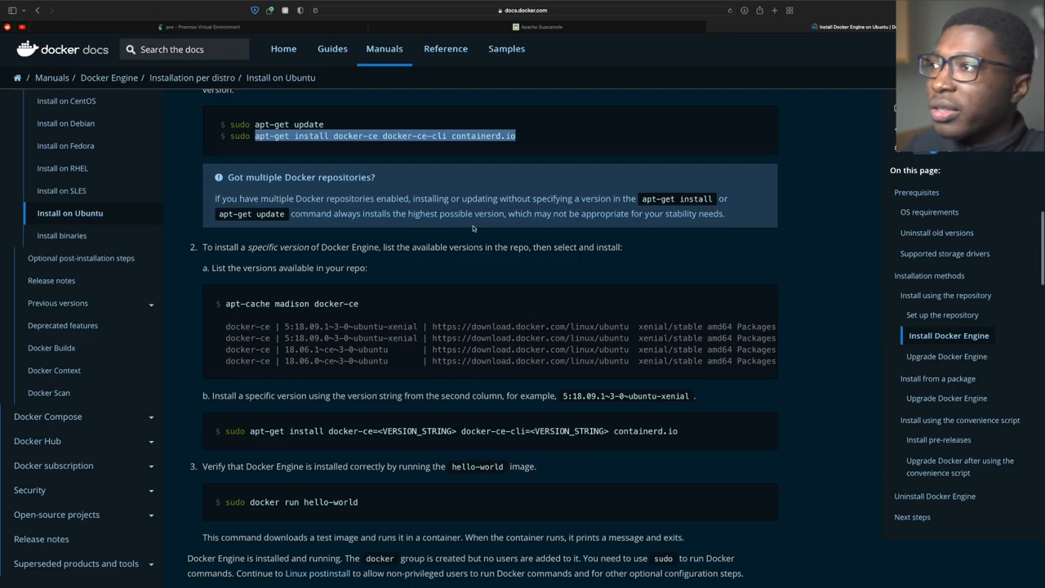
{"action": "mouse_move", "coordinate": [199, 26]}
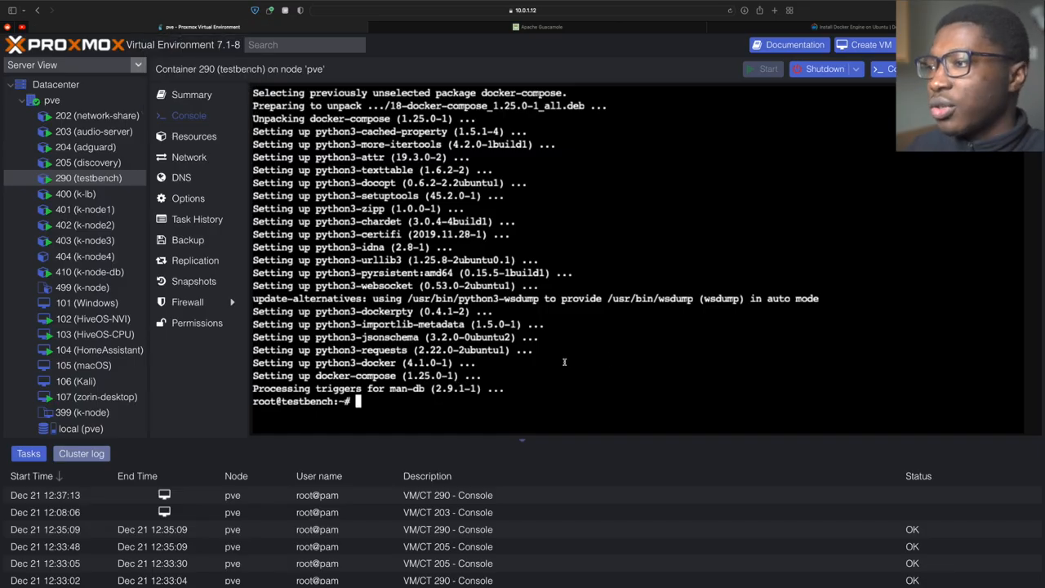
Create a guacamole directory and change into it.
{"action": "type", "text": "m"}
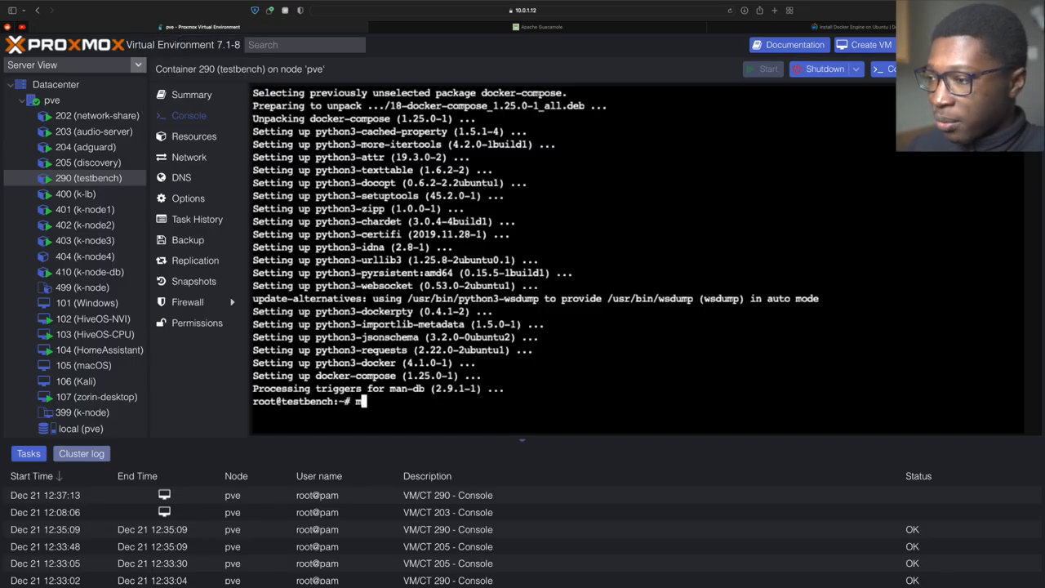
{"action": "type", "text": "mkdir guac"}
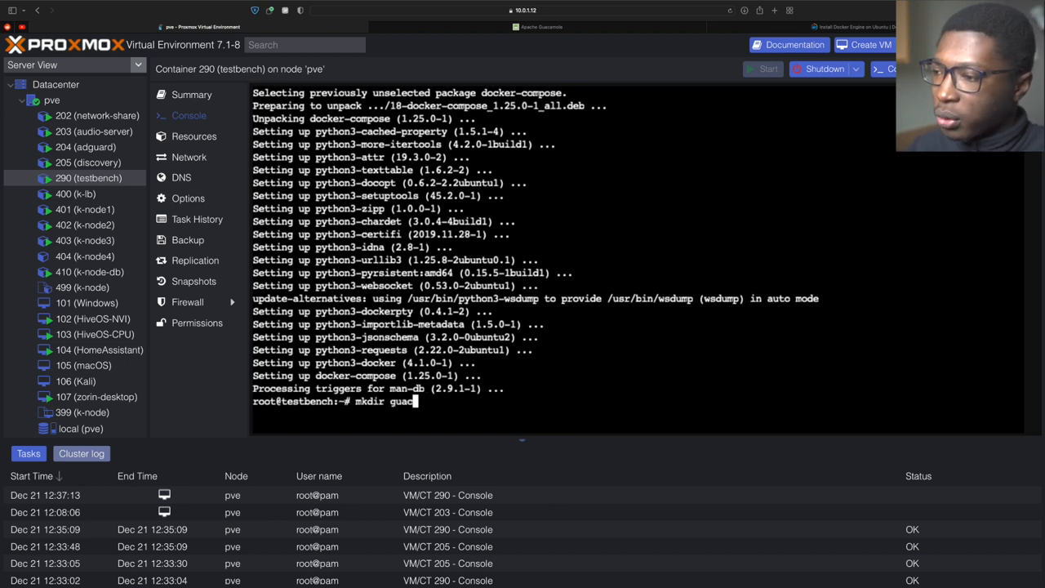
{"action": "key", "text": "Return"}
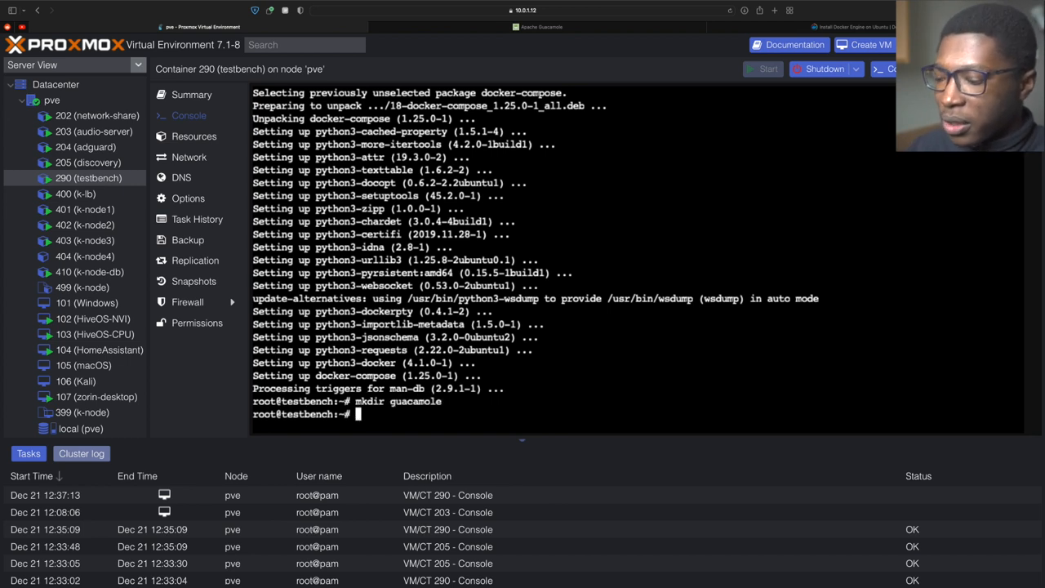
{"action": "type", "text": "cd g"}
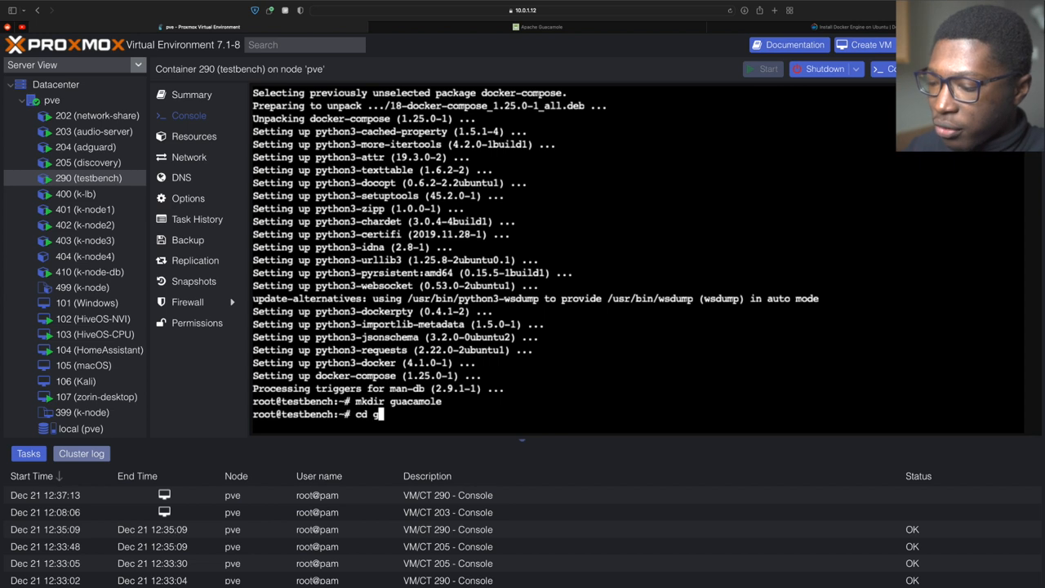
{"action": "key", "text": "Return"}
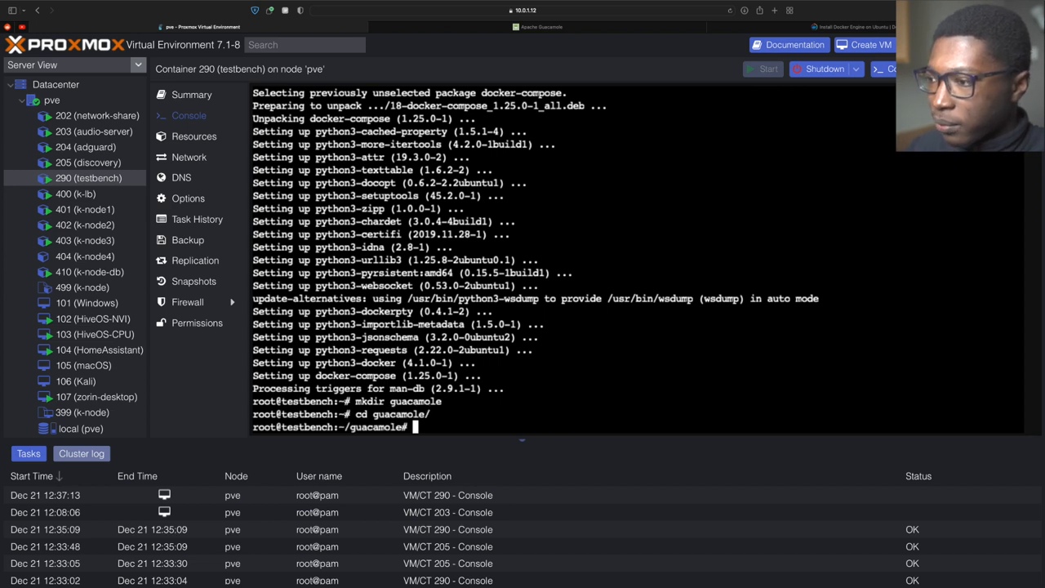
Create an empty docker-compose.yml with touch.
{"action": "type", "text": "touch"}
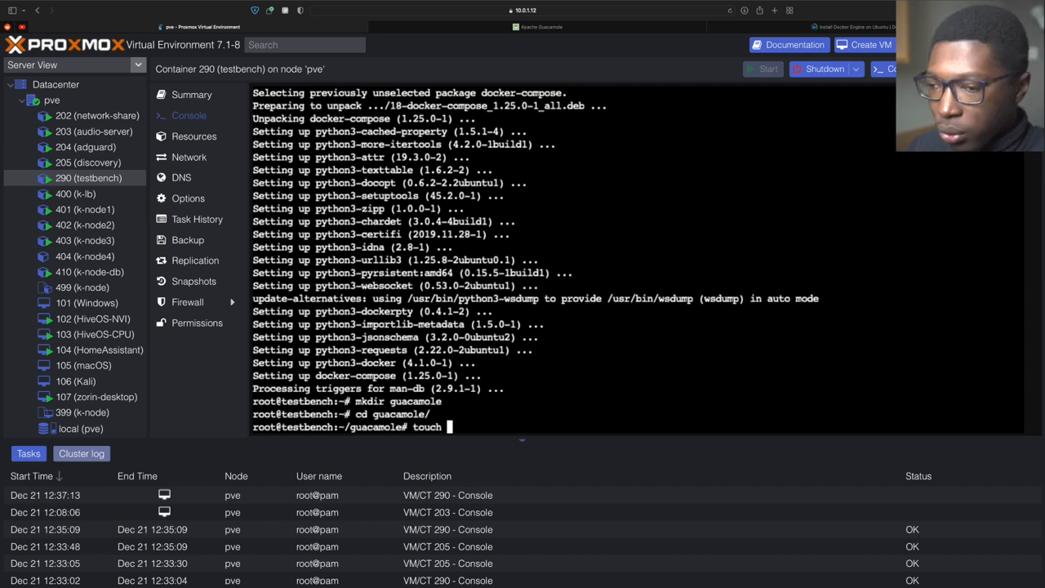
{"action": "type", "text": "docker."}
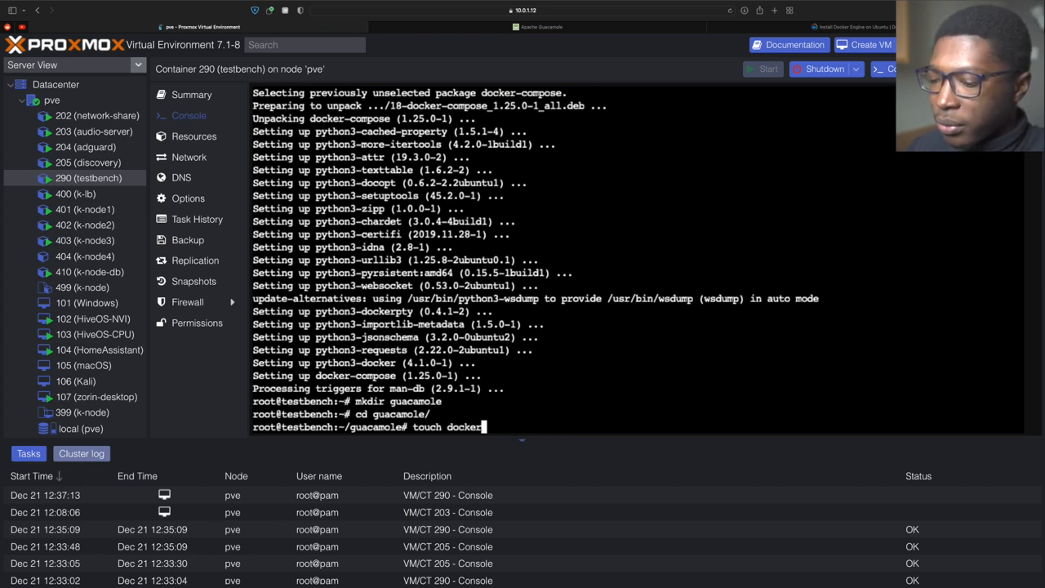
{"action": "type", "text": "-compose."}
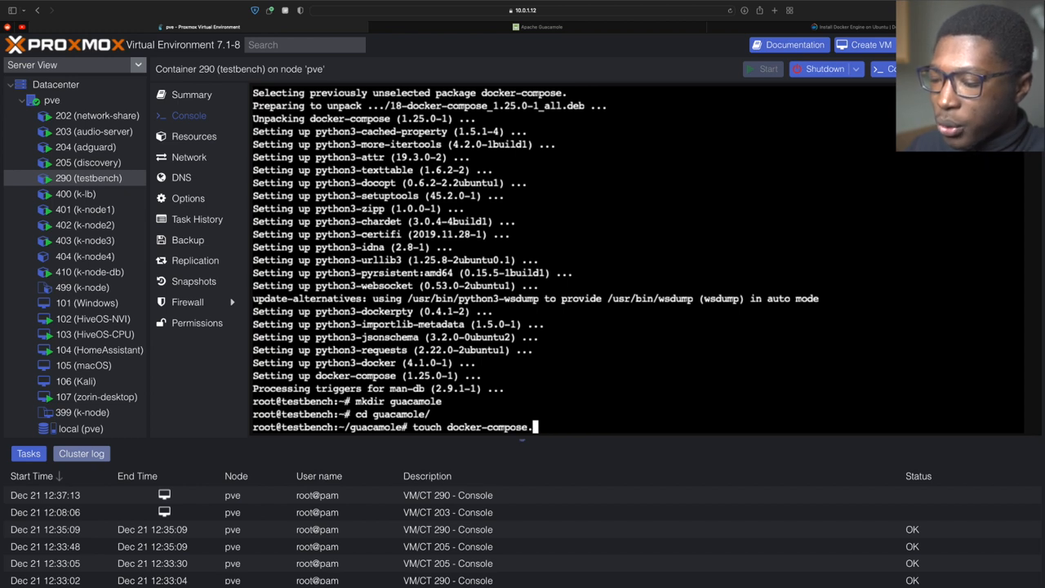
{"action": "key", "text": "Return"}
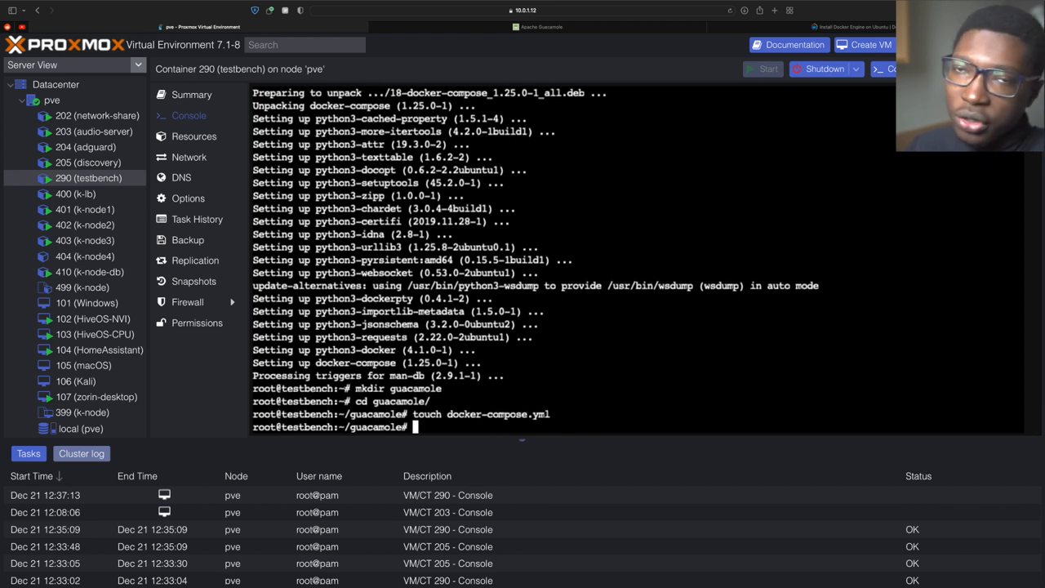
{"action": "type", "text": "nvim"}
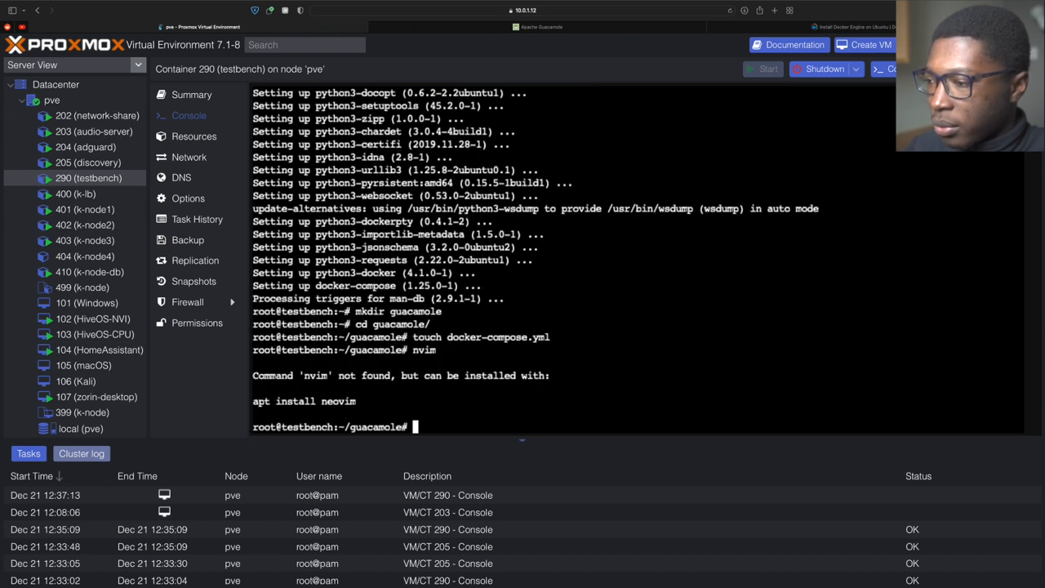
Install neovim with apt, then open docker-compose.yml in nano.
{"action": "type", "text": "apt ins"}
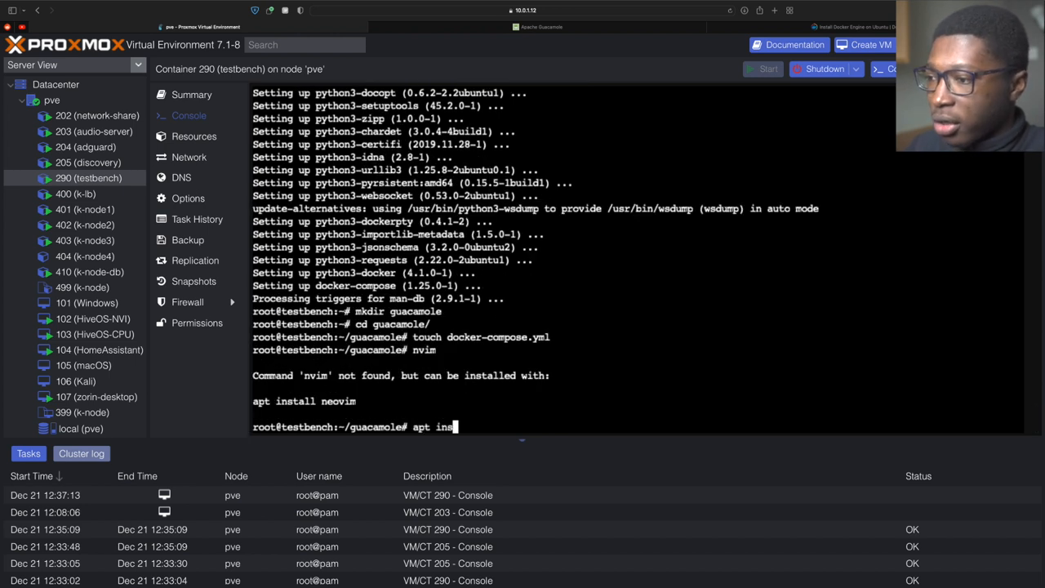
{"action": "type", "text": "tall neo"}
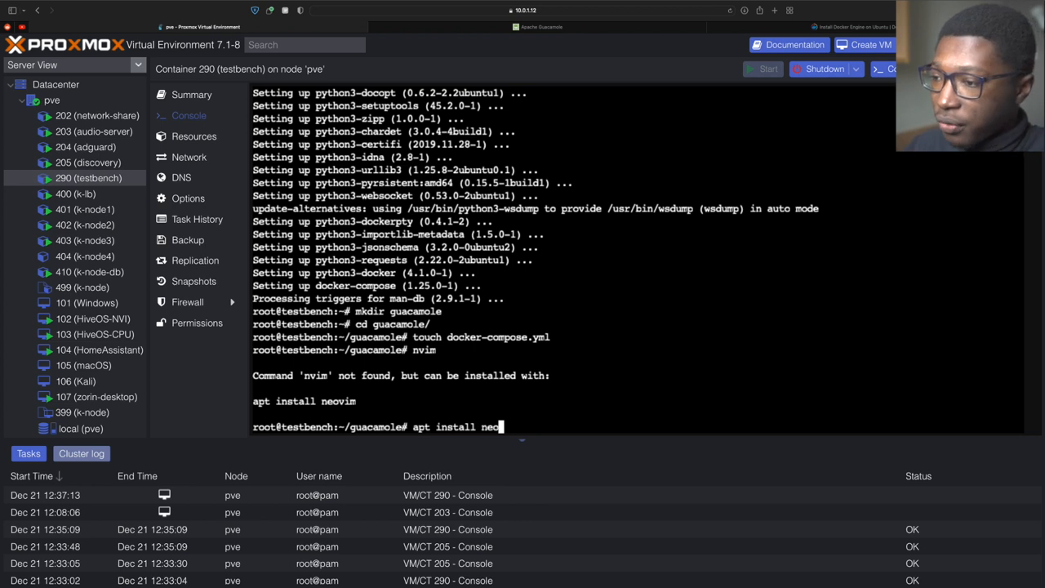
{"action": "key", "text": "Return"}
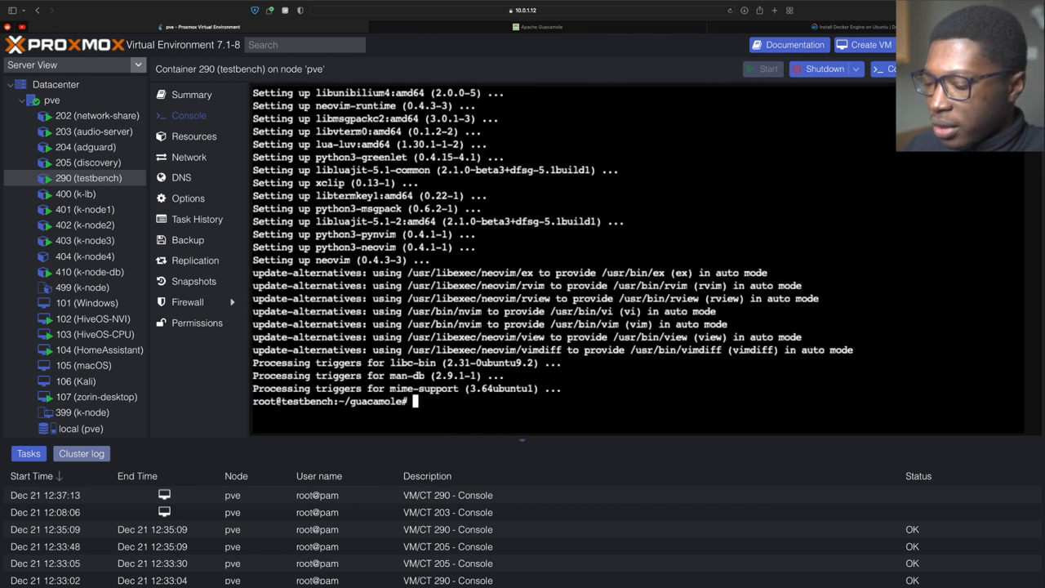
{"action": "type", "text": "nano doc"}
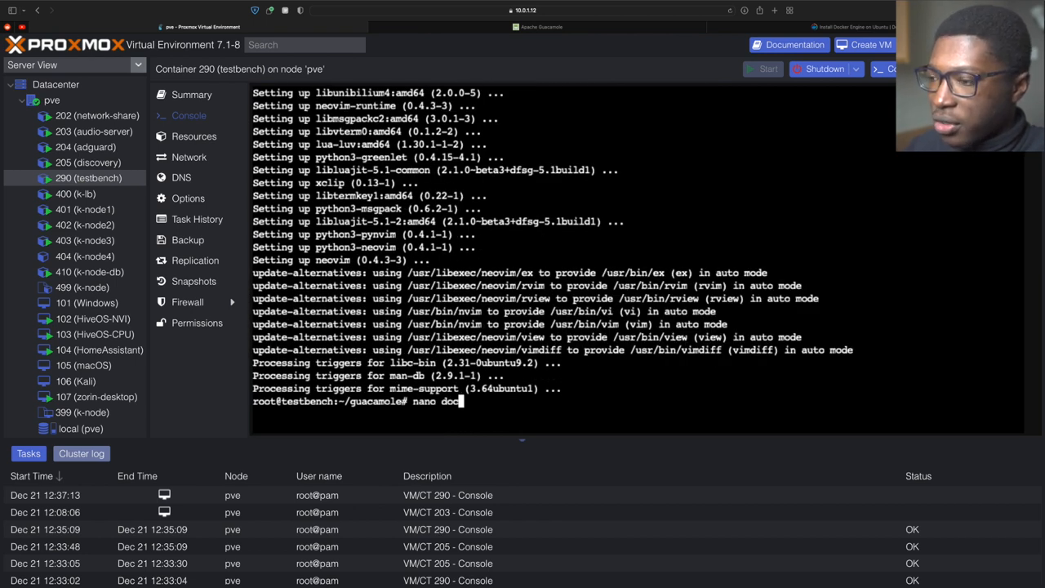
{"action": "key", "text": "Return"}
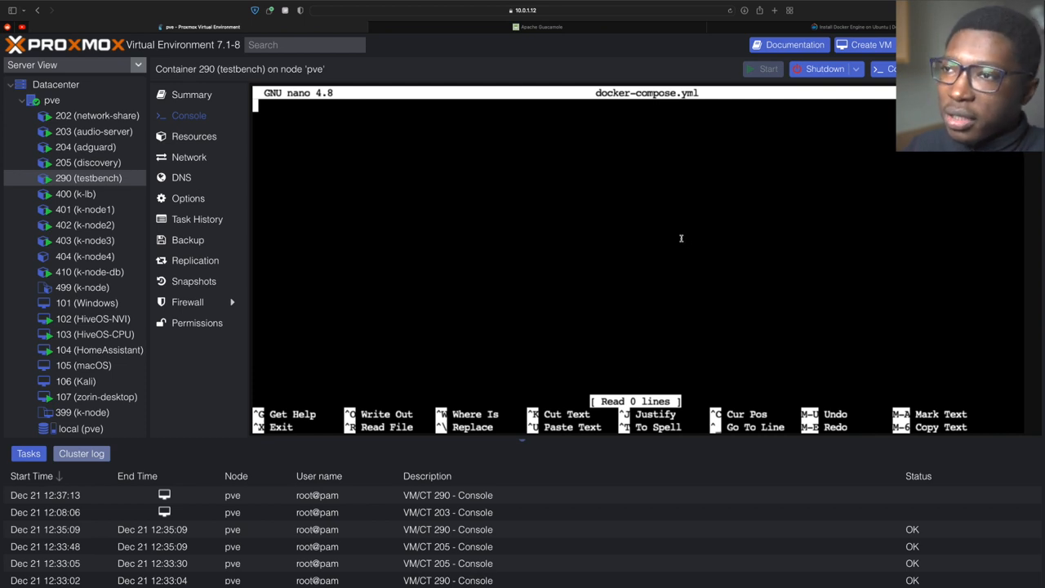
{"action": "mouse_move", "coordinate": [630, 201]}
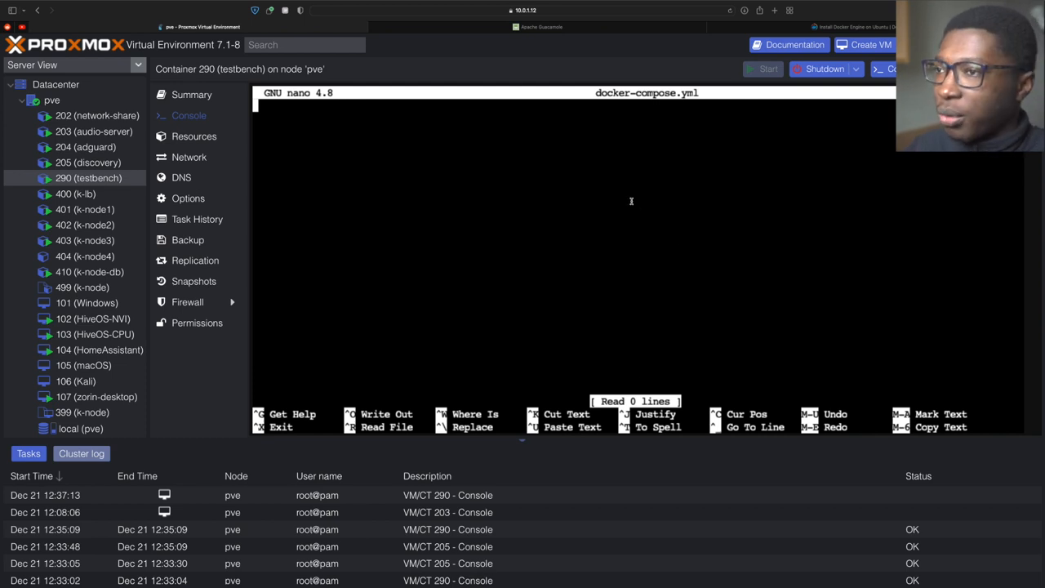
Paste the guacamole service YAML (maxwaldorf/guacamole:latest, port 8080) and remove postgres from the volume.
{"action": "left_click", "coordinate": [191, 93]}
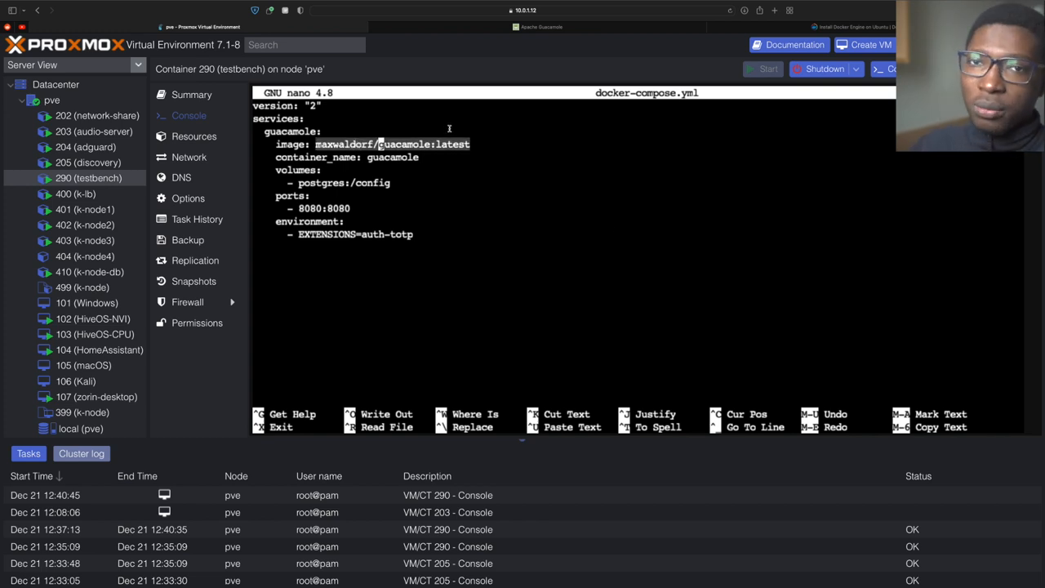
{"action": "mouse_move", "coordinate": [464, 173]}
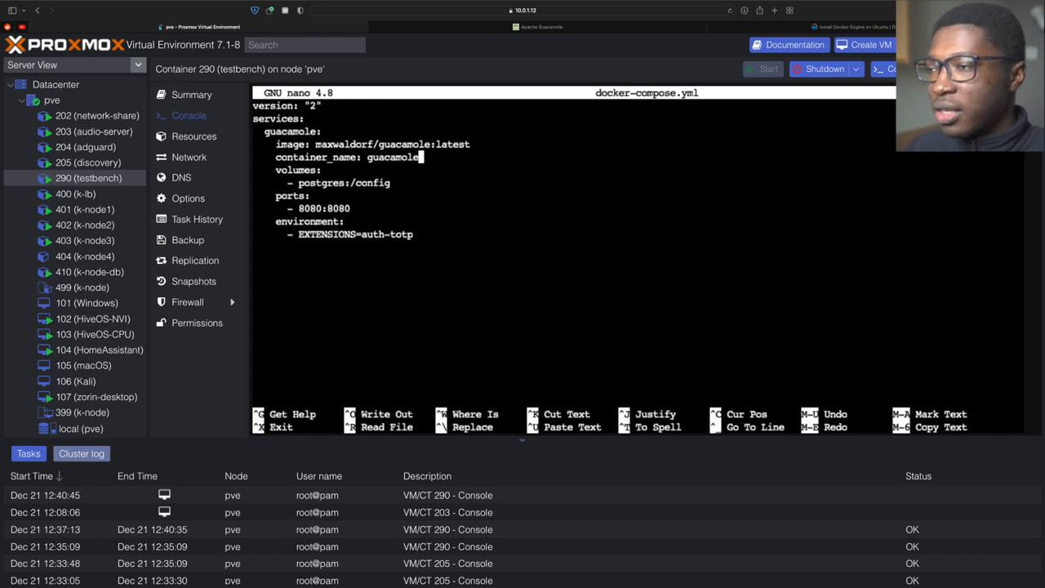
{"action": "key", "text": "Down"}
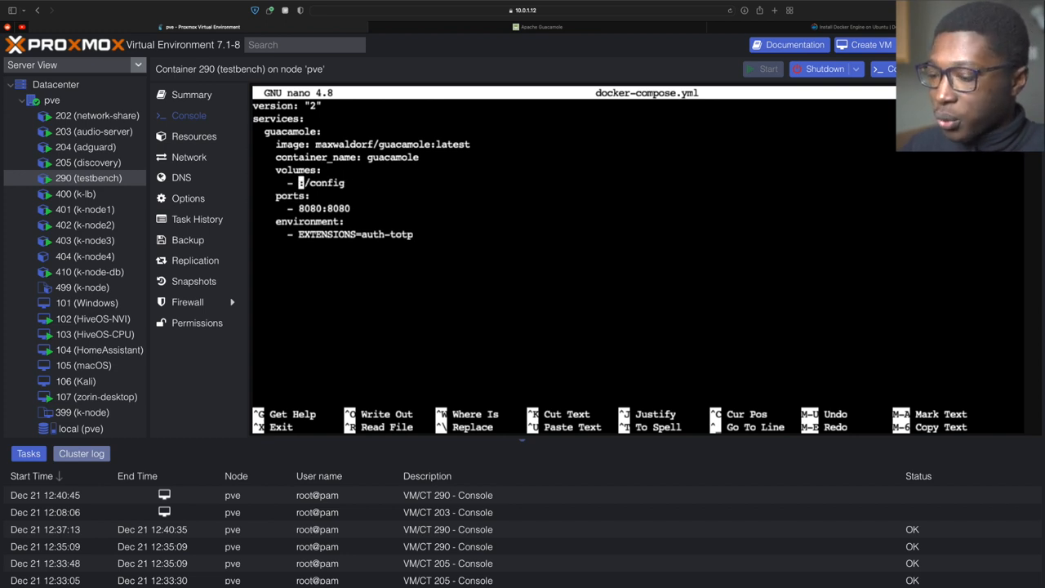
Map the volume to /root/guacamole/config:/config, comment out the environment lines, and save.
{"action": "type", "text": "/root/"}
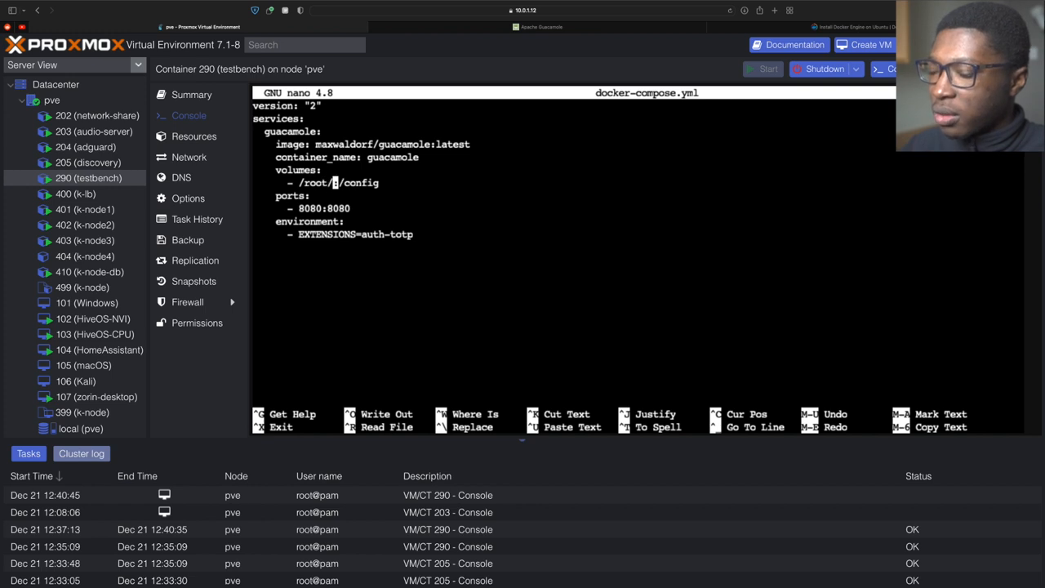
{"action": "type", "text": "uacamole"}
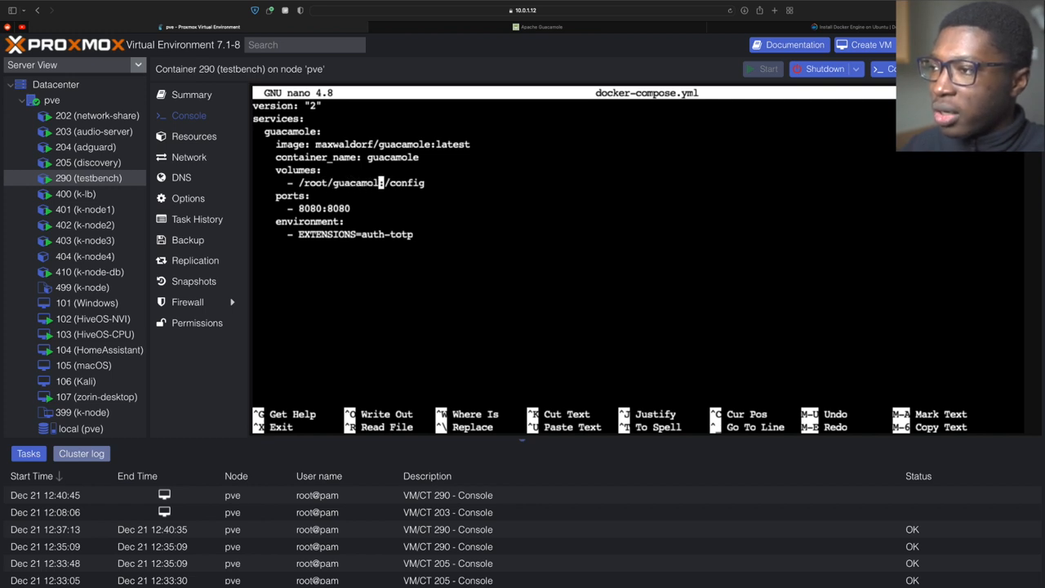
{"action": "type", "text": "/config"}
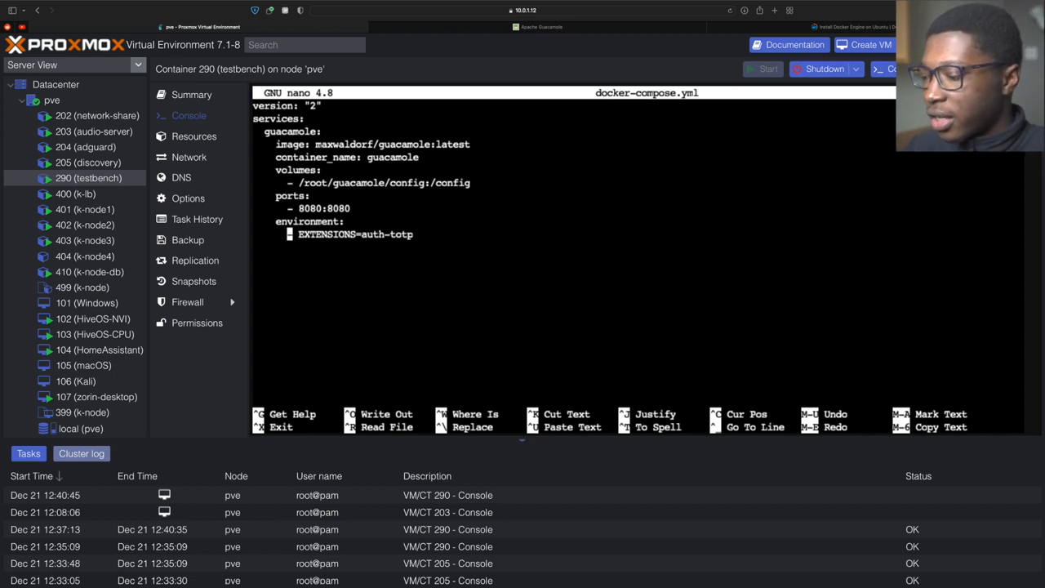
{"action": "type", "text": "#"}
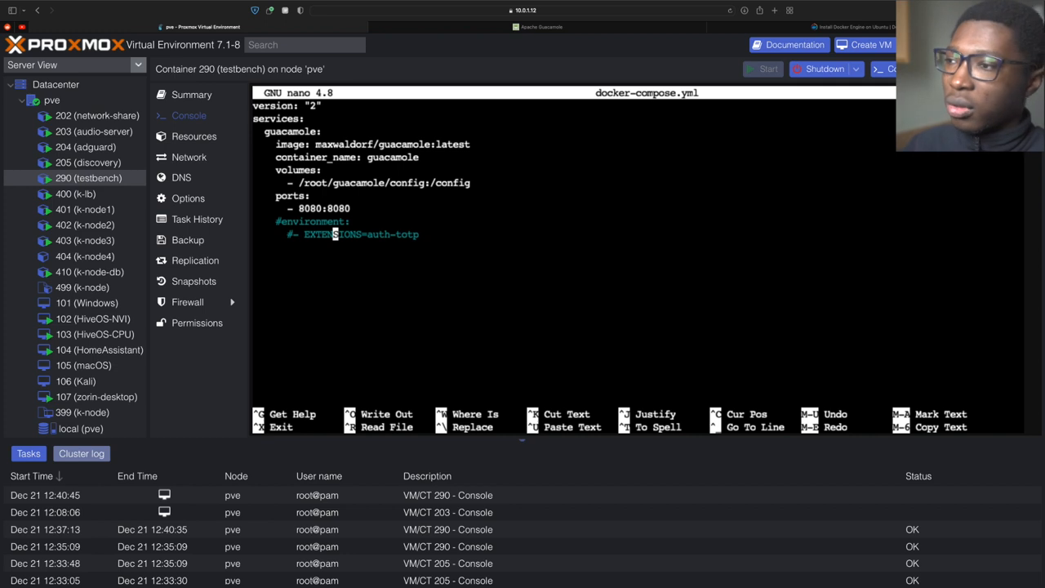
{"action": "mouse_move", "coordinate": [409, 235]}
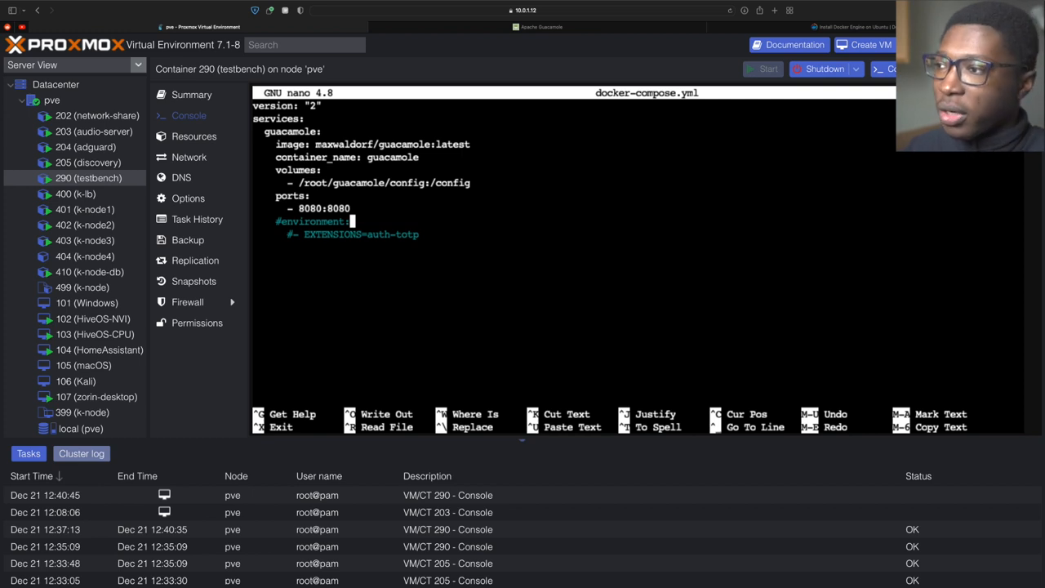
{"action": "key", "text": "ctrl+o"}
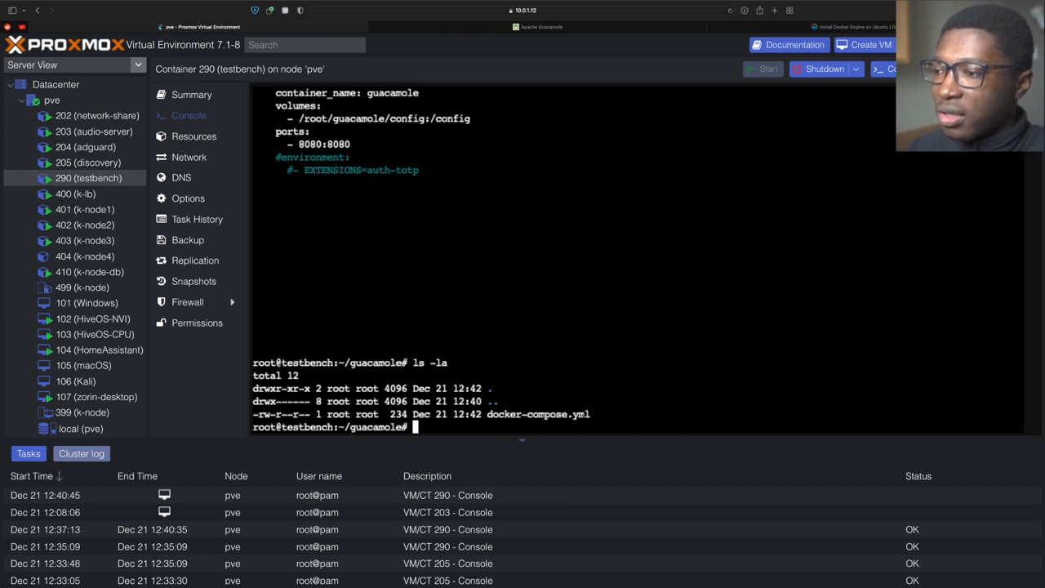
Run sudo docker ps to confirm no containers are running yet.
{"action": "type", "text": "docker-compose up -"}
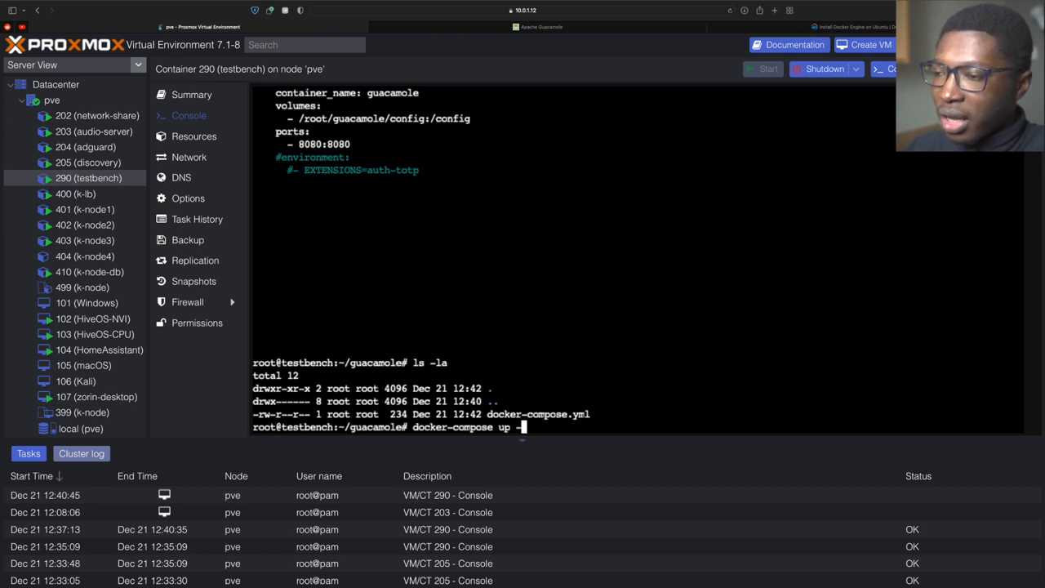
{"action": "type", "text": "d"}
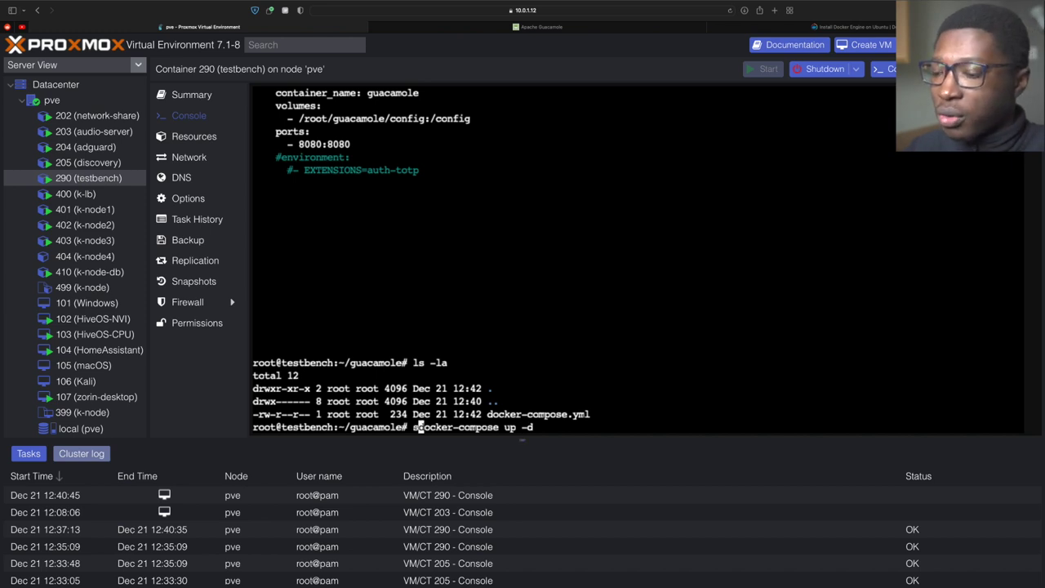
{"action": "type", "text": "sudo"}
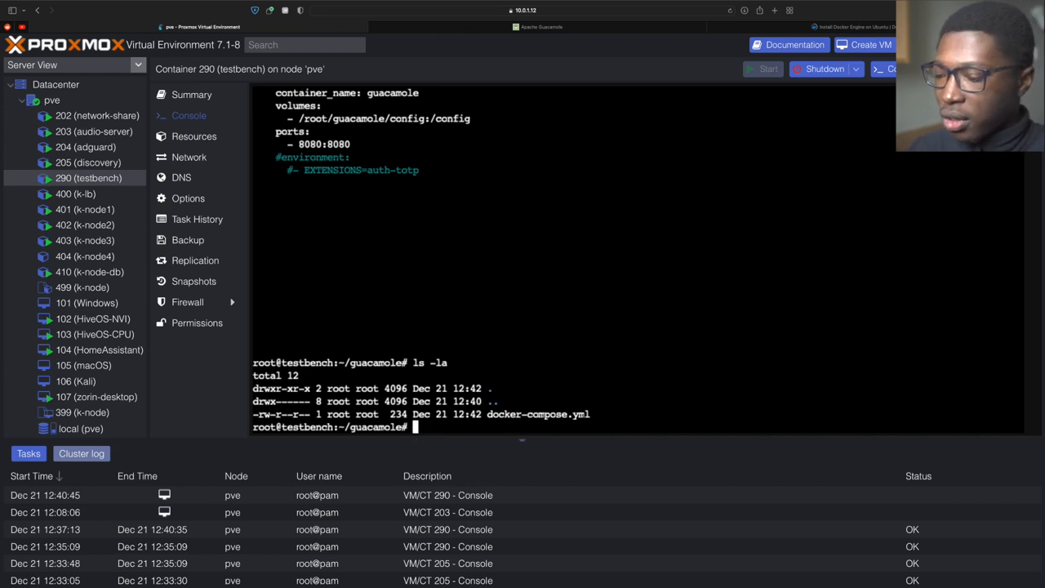
{"action": "type", "text": "docker ps"}
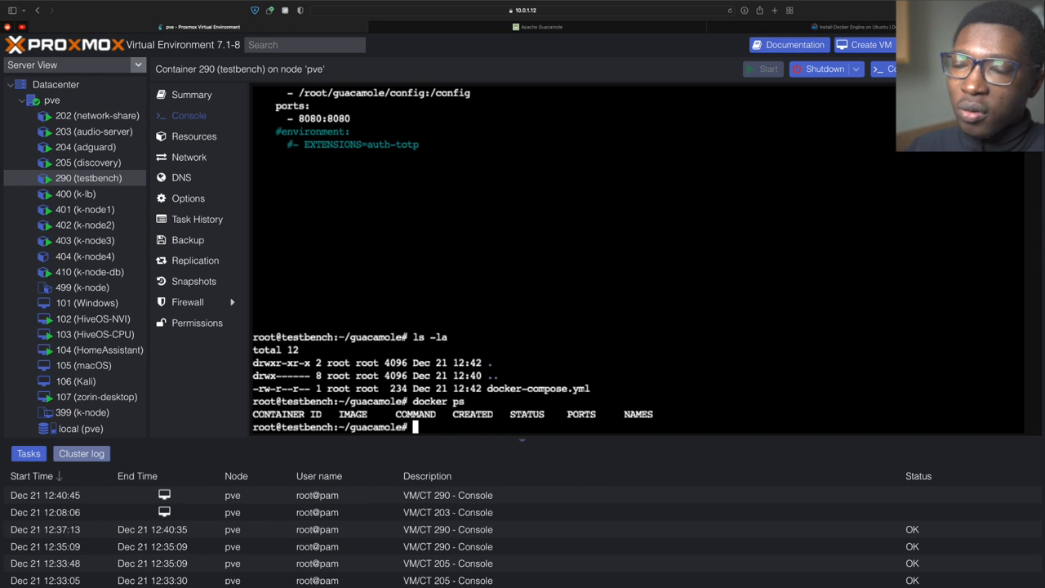
{"action": "type", "text": "sudo"}
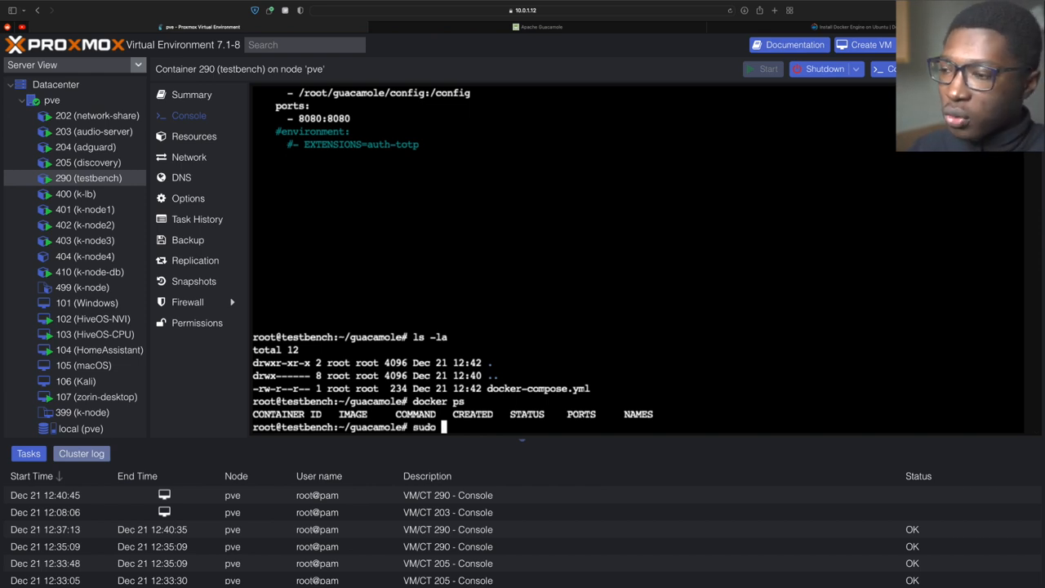
{"action": "key", "text": "Return"}
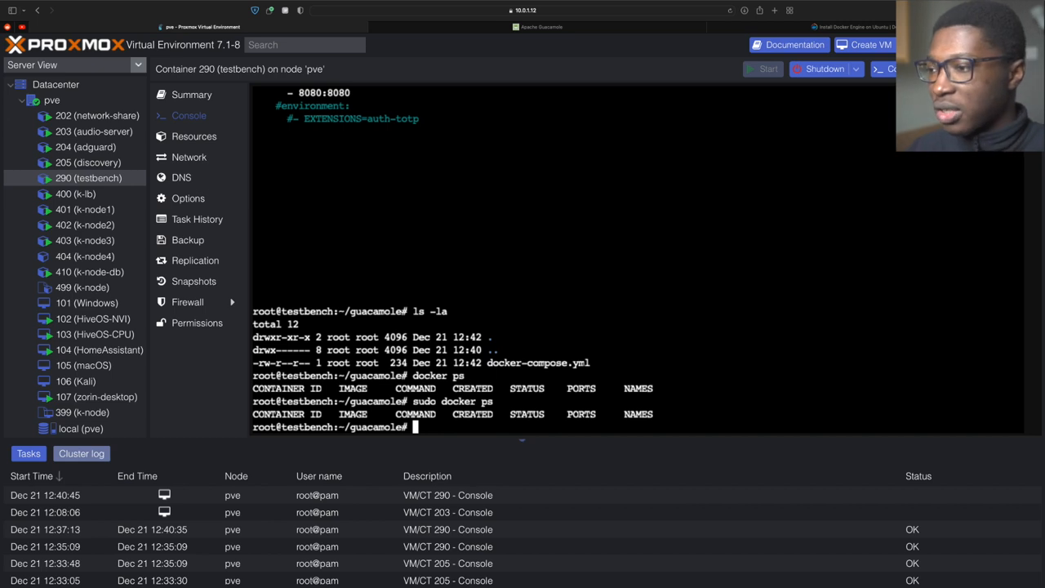
Enter the sudo docker-compose up -d command.
{"action": "type", "text": "sudio"}
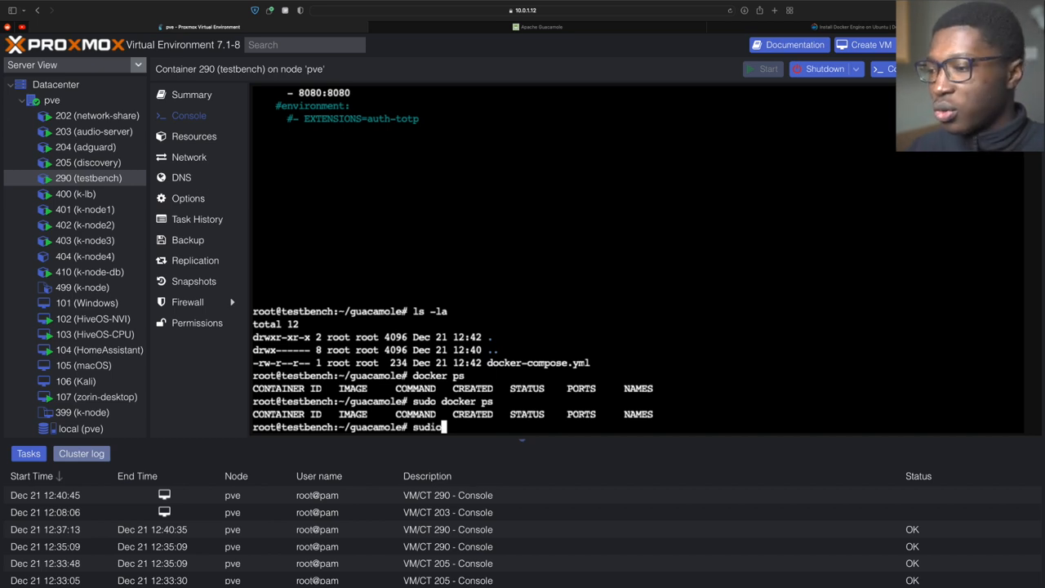
{"action": "type", "text": "docker-compose"}
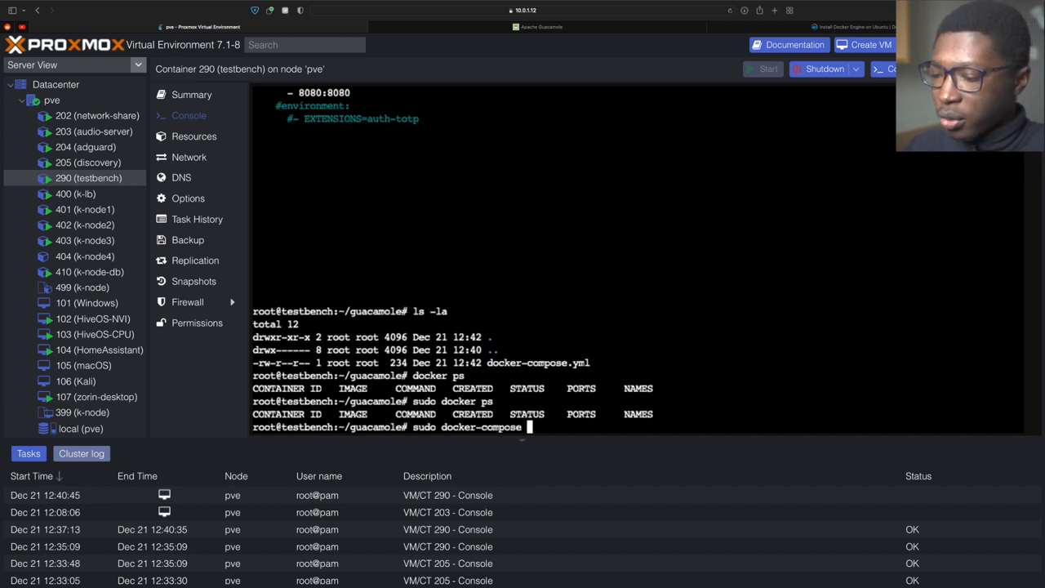
{"action": "type", "text": "up -d"}
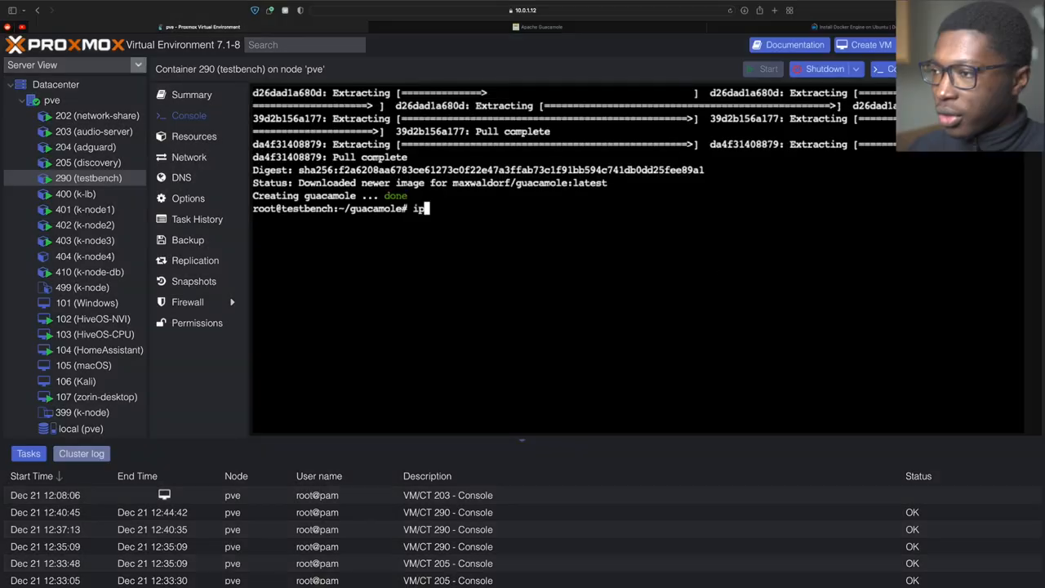
List the container's network interfaces, showing eth0 at 10.0.1.90.
{"action": "key", "text": "Return"}
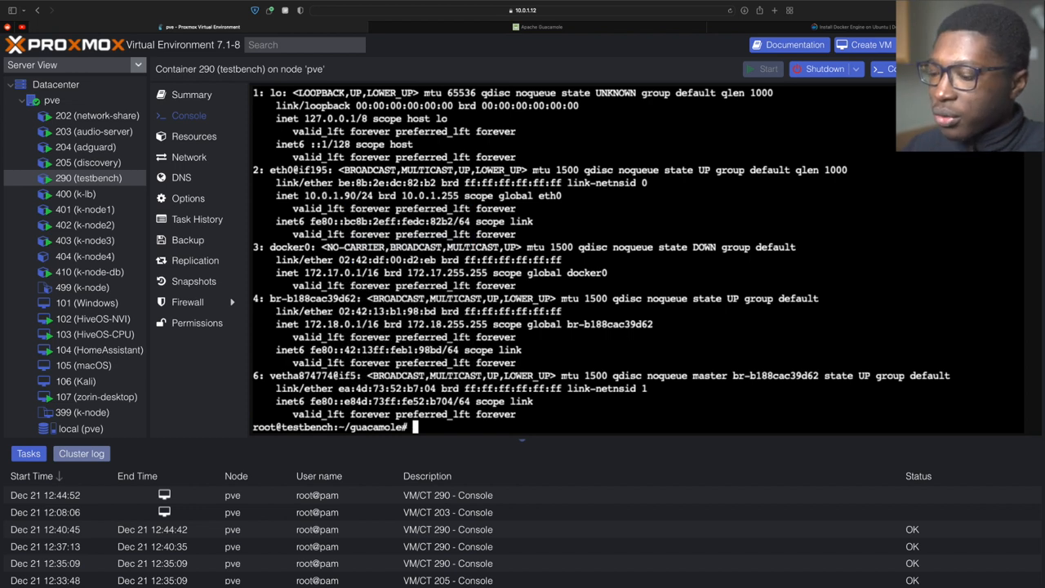
Run sudo docker ps to confirm the guacamole container is up with port 8080 published.
{"action": "type", "text": "sudo docker ps"}
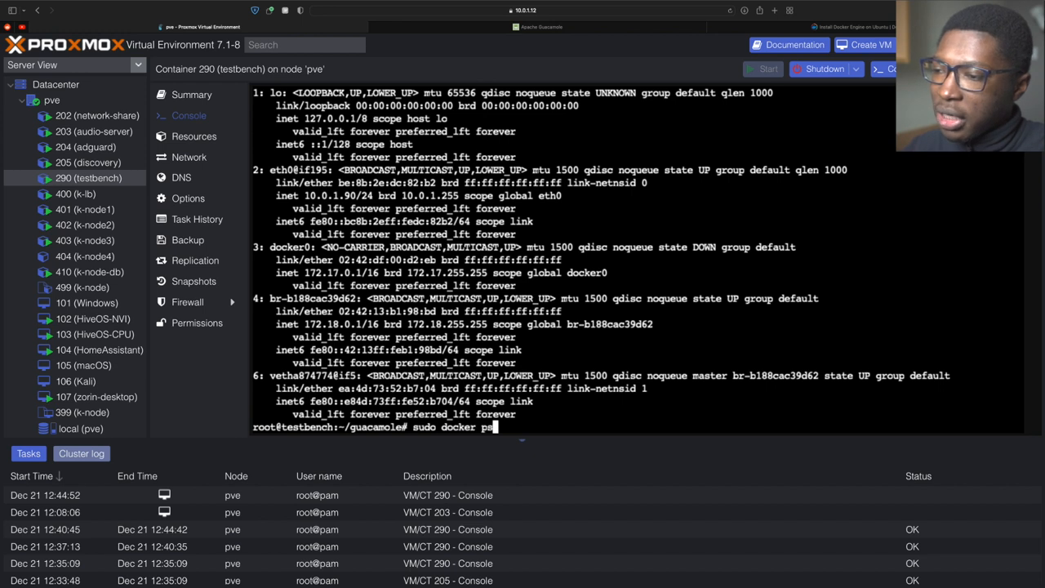
{"action": "key", "text": "Return"}
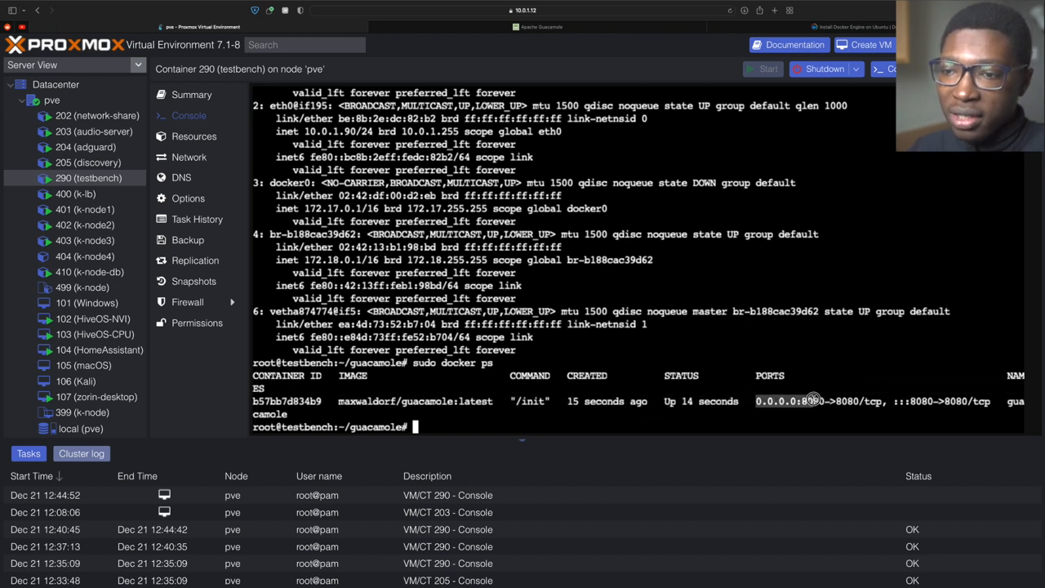
{"action": "mouse_move", "coordinate": [797, 401]}
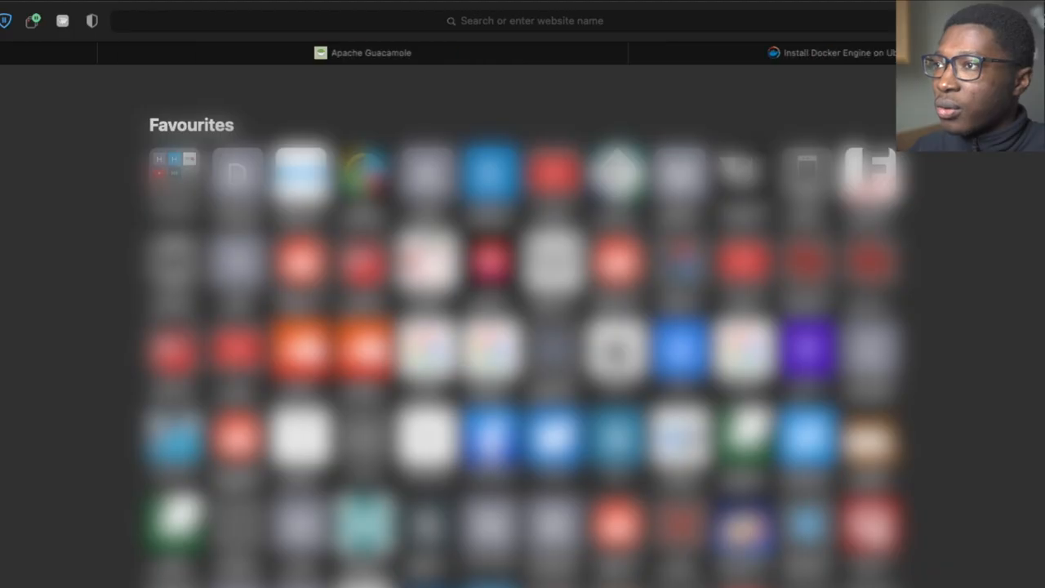
Load the Guacamole login page at 10.0.1.90.
{"action": "type", "text": "10.0.1.90"}
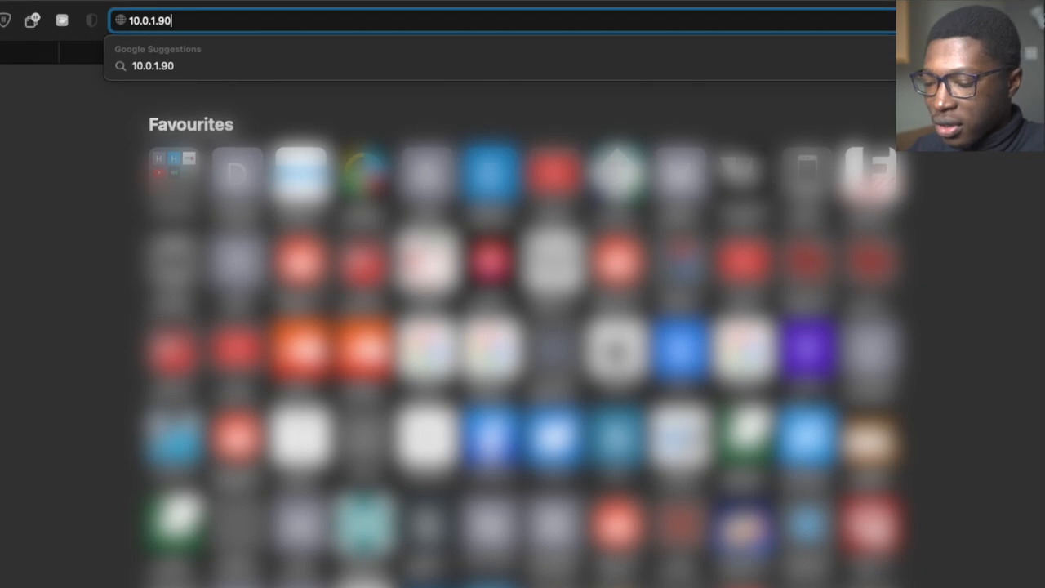
{"action": "key", "text": "Return"}
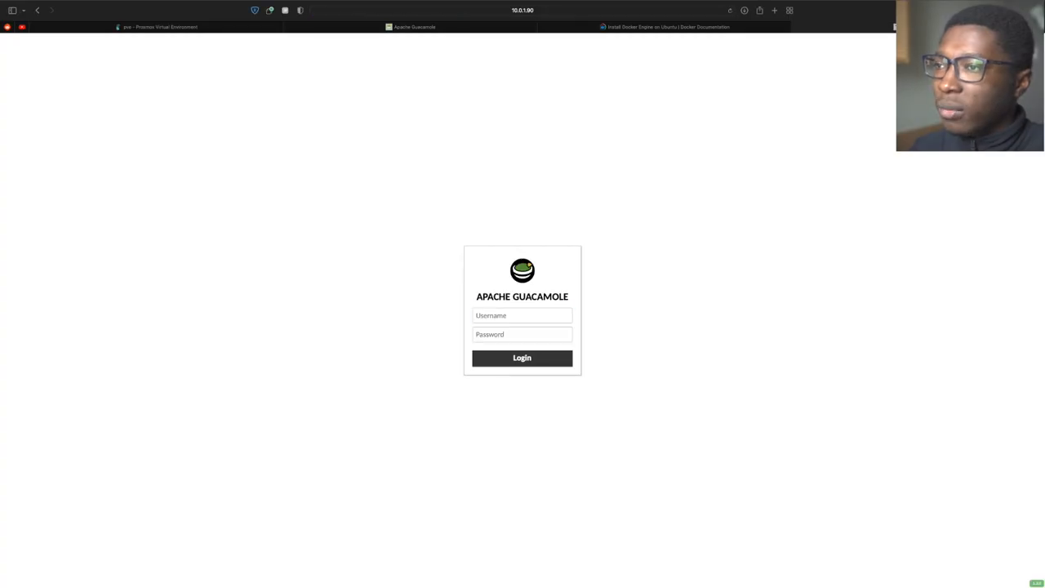
{"action": "type", "text": "admin"}
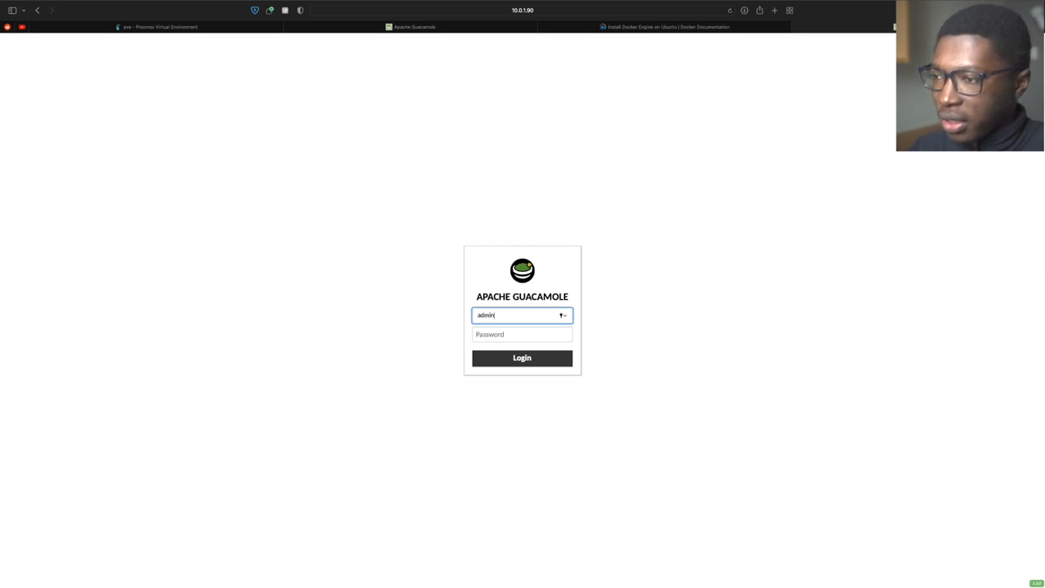
{"action": "left_click", "coordinate": [522, 358]}
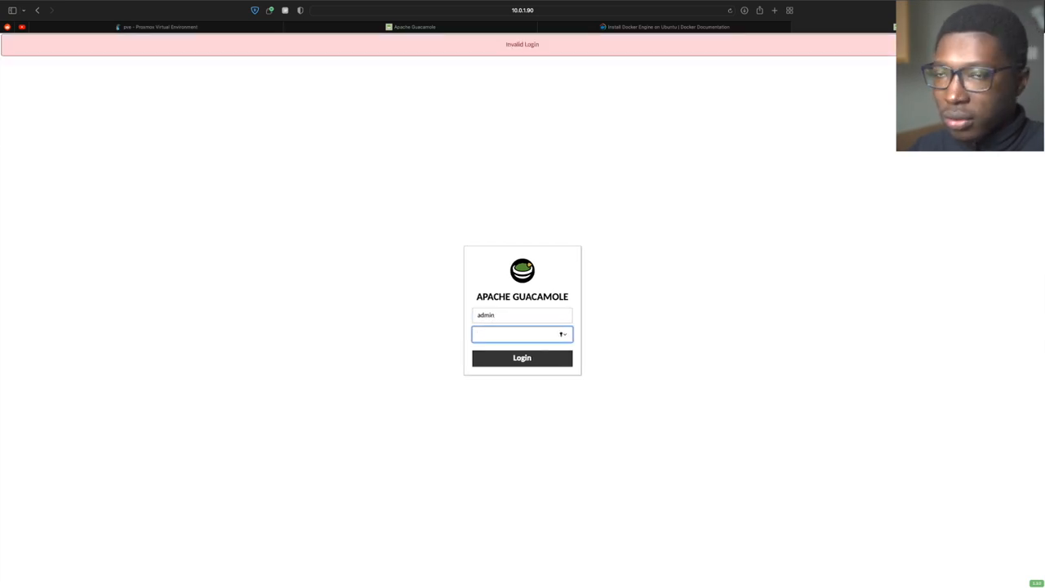
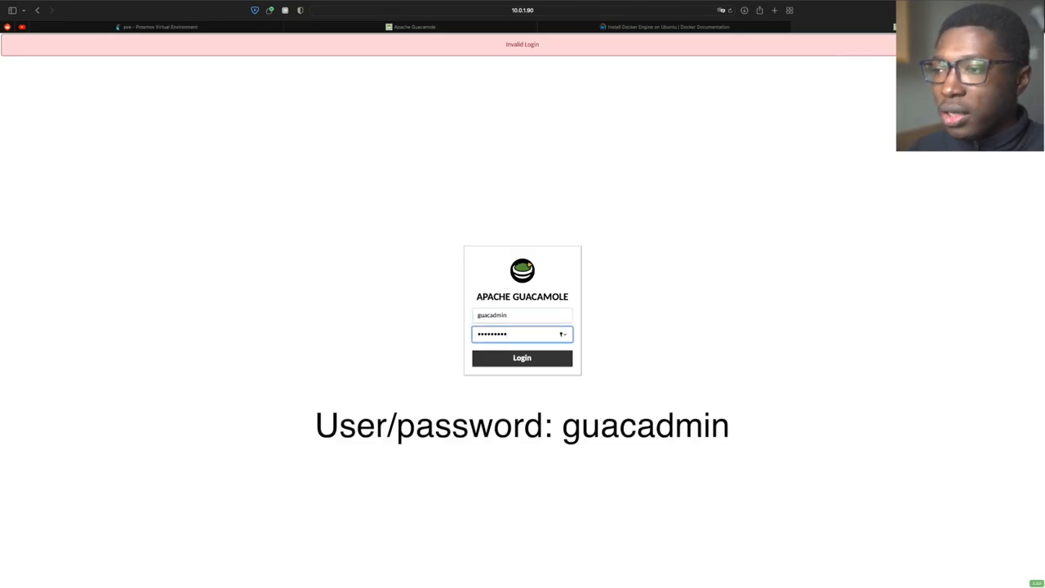
{"action": "left_click", "coordinate": [523, 357]}
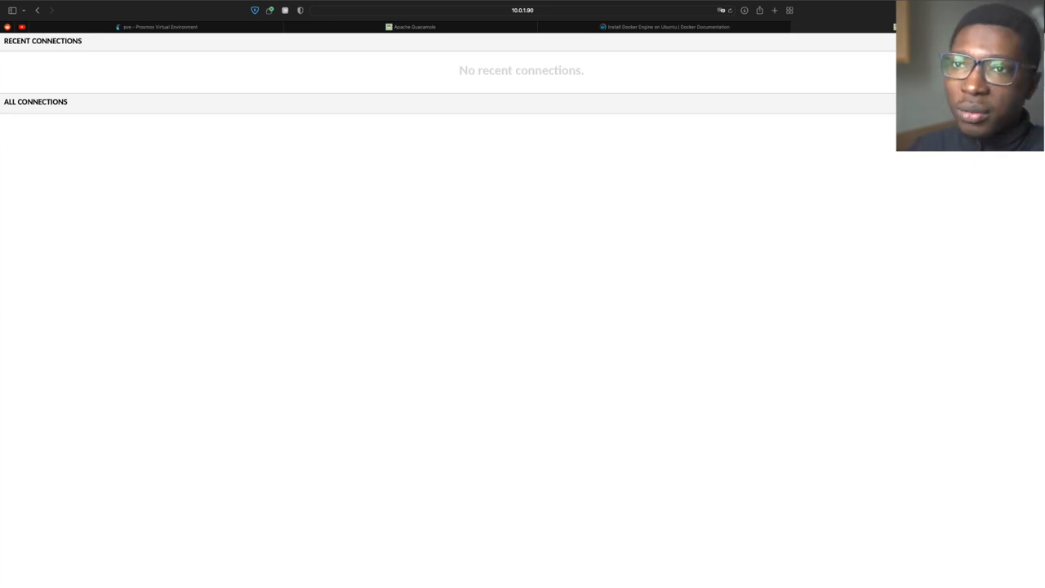
{"action": "mouse_move", "coordinate": [441, 203]}
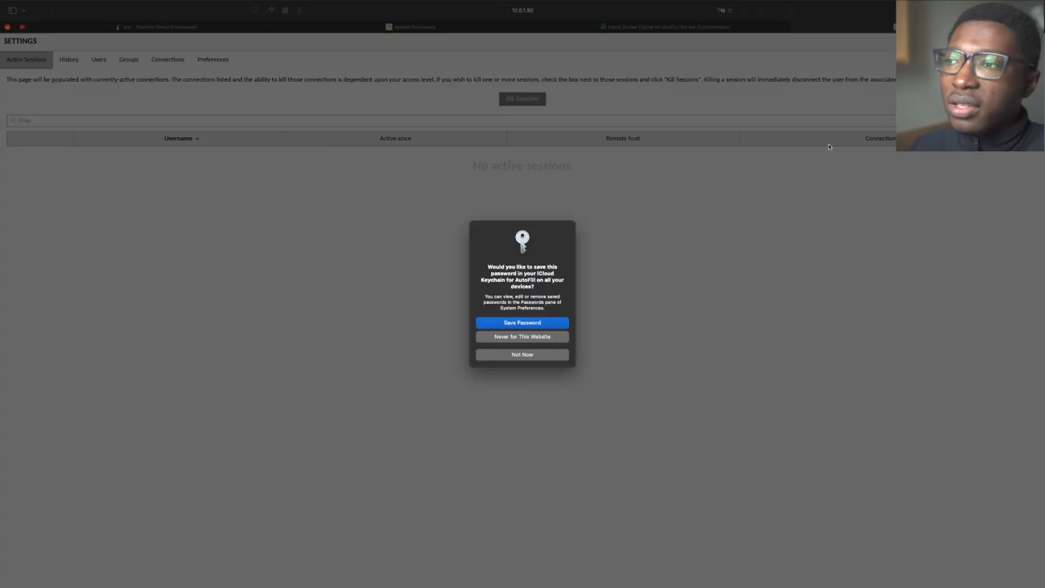
Create a new VNC connection named Zorin limited to 2 connections, 1 per user.
{"action": "left_click", "coordinate": [523, 354]}
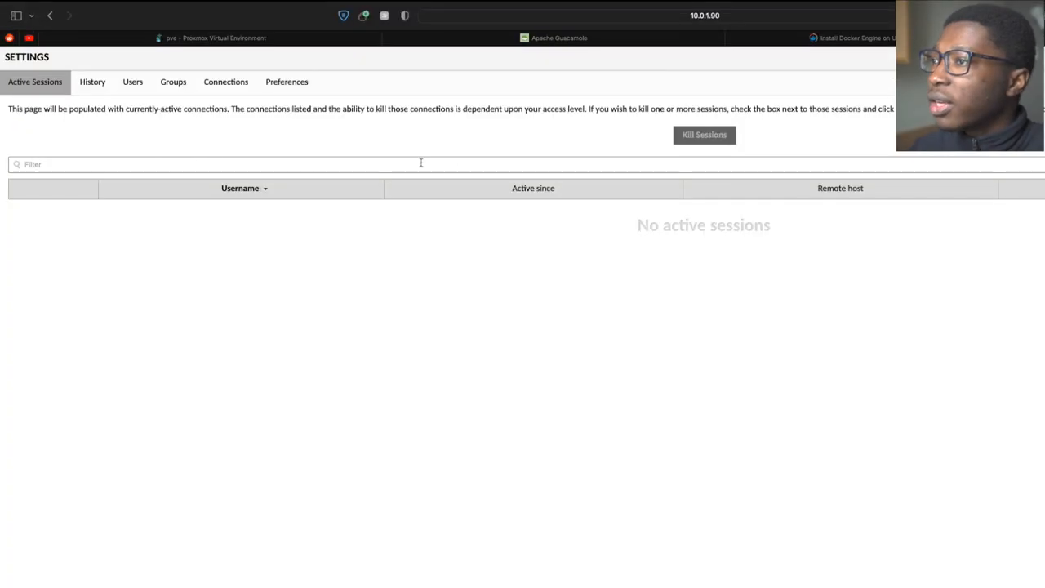
{"action": "left_click", "coordinate": [226, 82]}
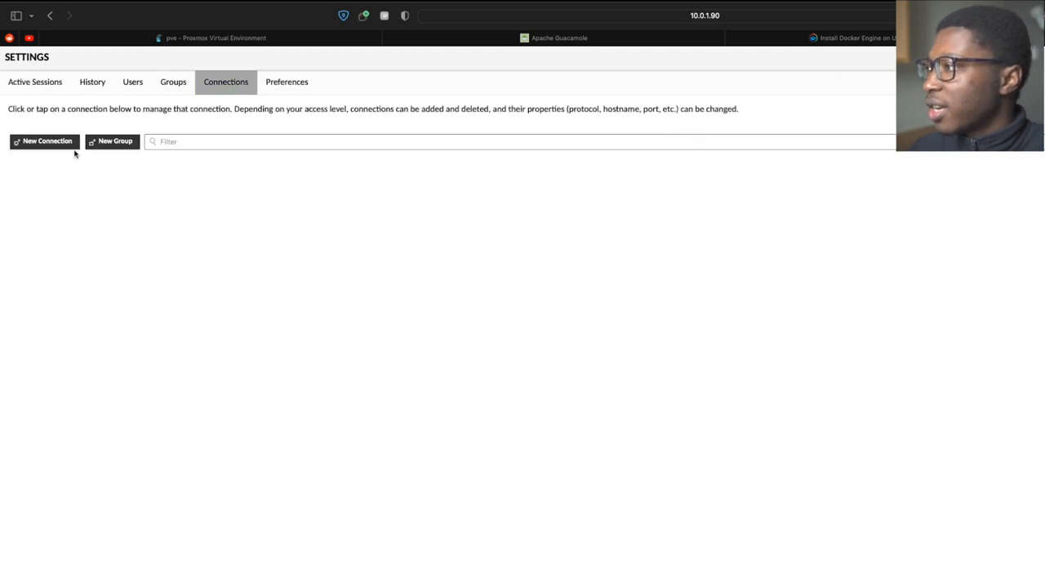
{"action": "mouse_move", "coordinate": [177, 186]}
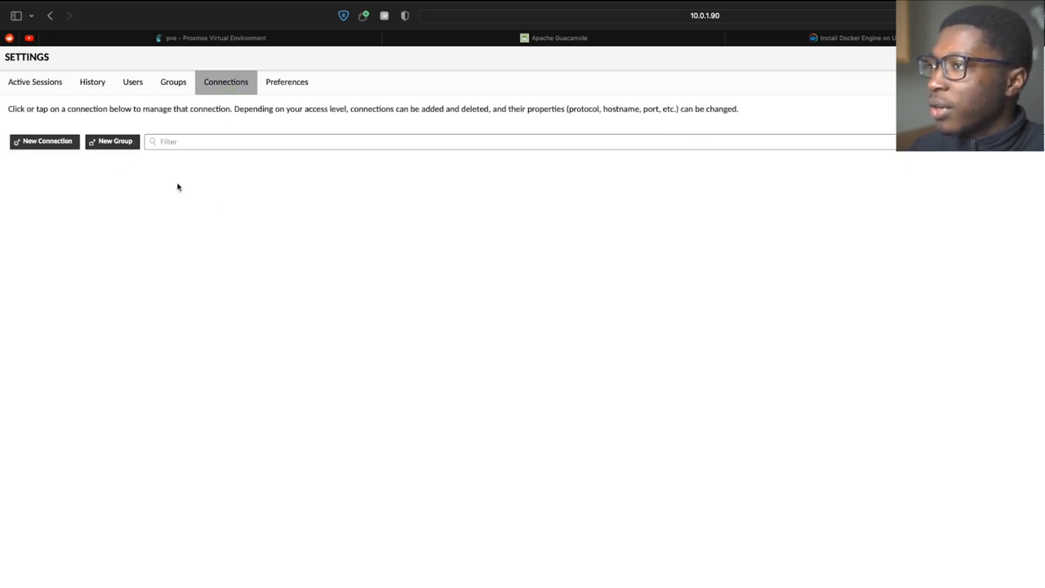
{"action": "left_click", "coordinate": [42, 140]}
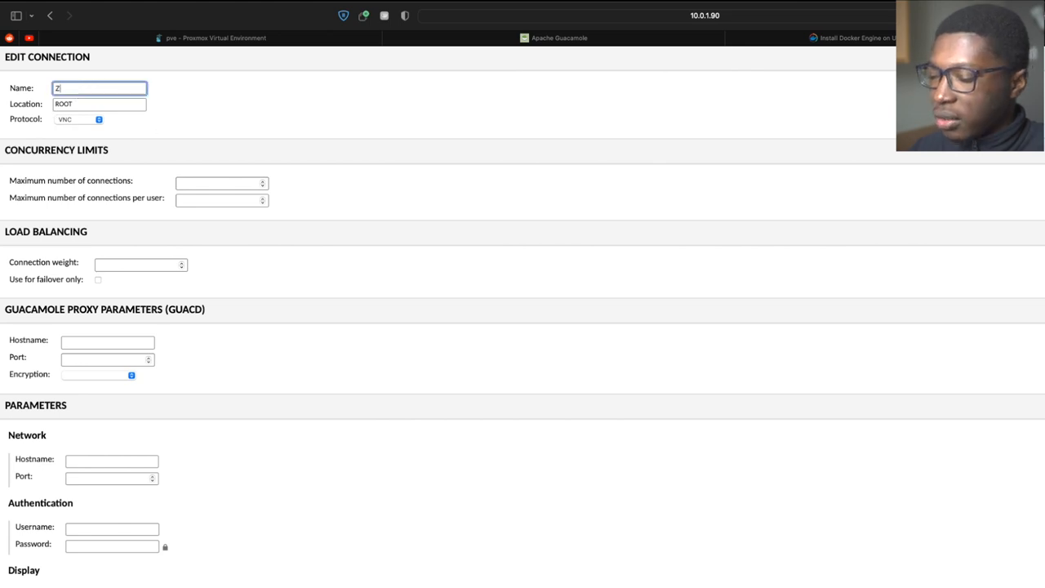
{"action": "type", "text": "orin"}
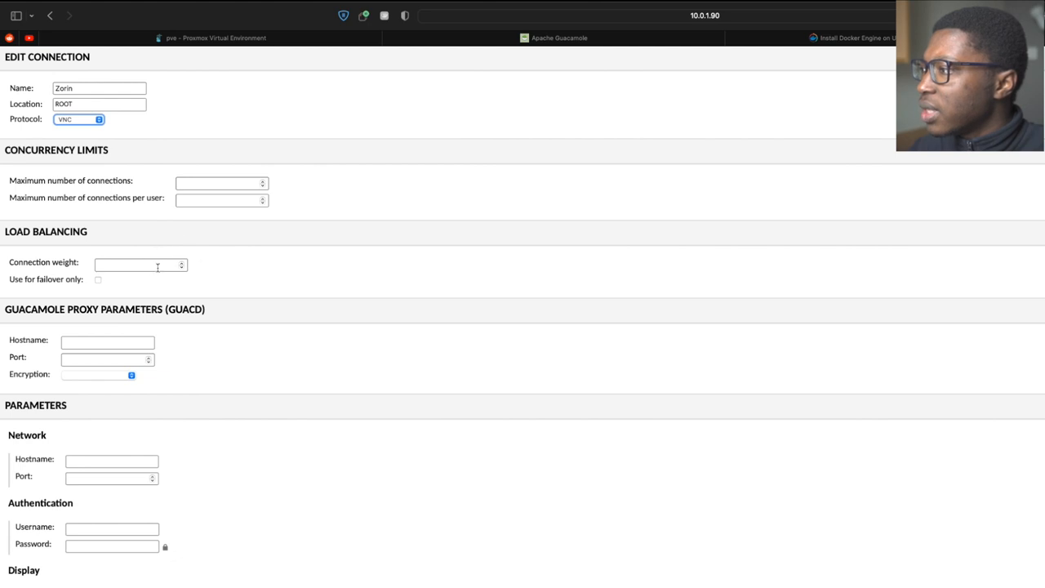
{"action": "left_click", "coordinate": [220, 183]}
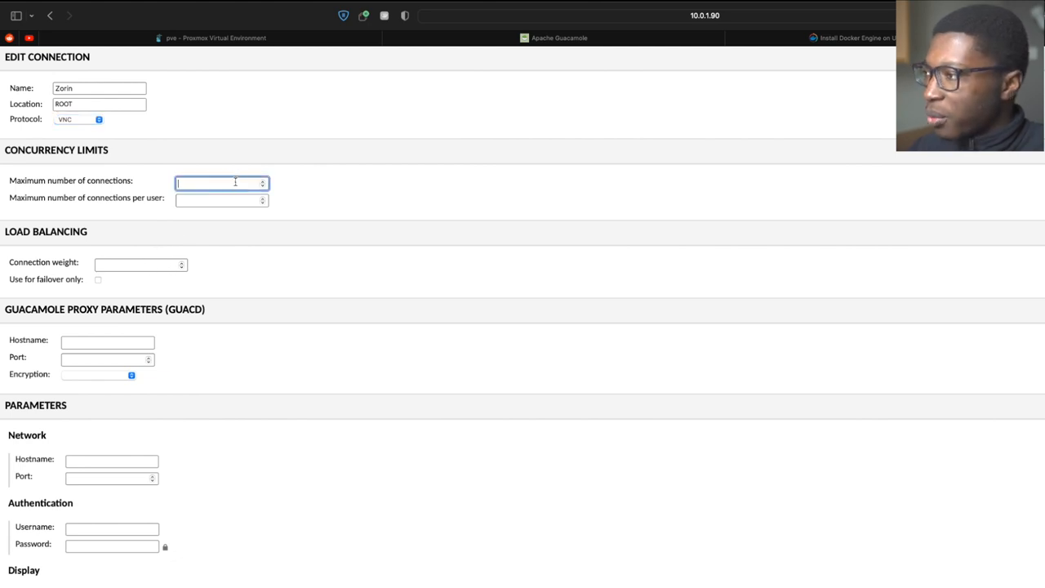
{"action": "type", "text": "2"}
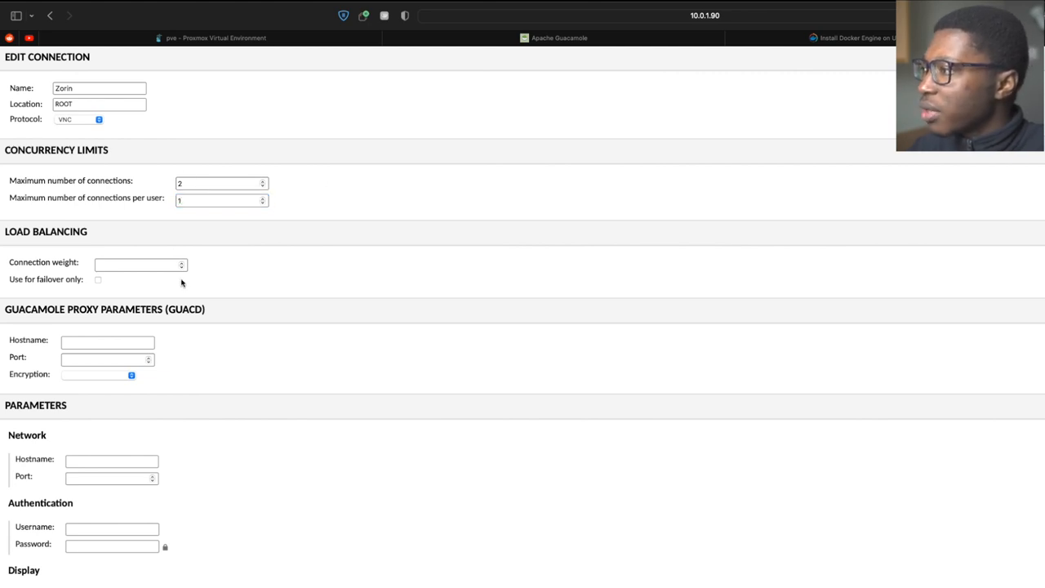
Point the Zorin connection at host 10.0.1.12 on port 6007.
{"action": "scroll", "scroll_direction": "down", "scroll_amount": 3}
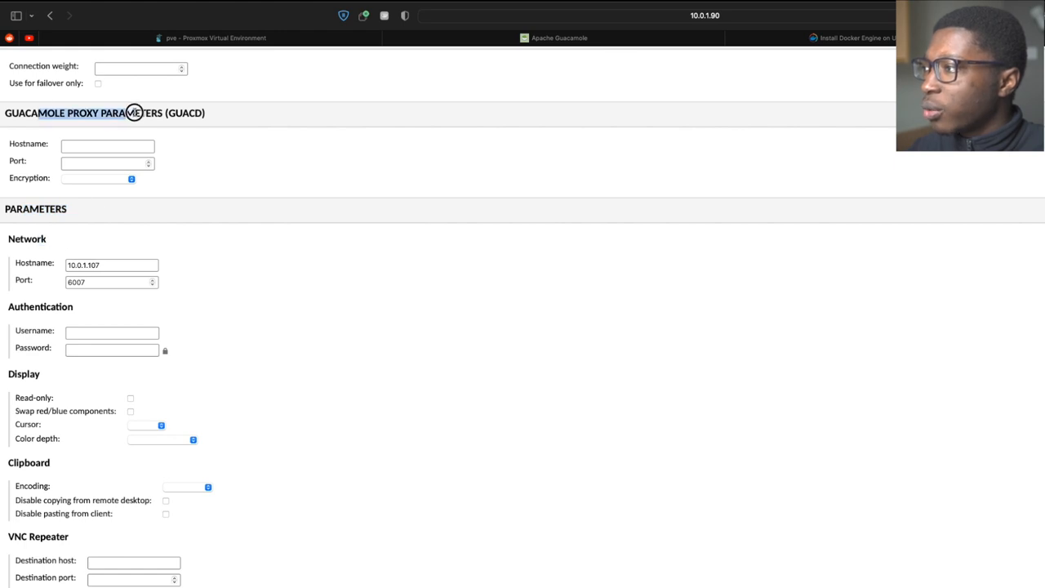
{"action": "left_click", "coordinate": [111, 265]}
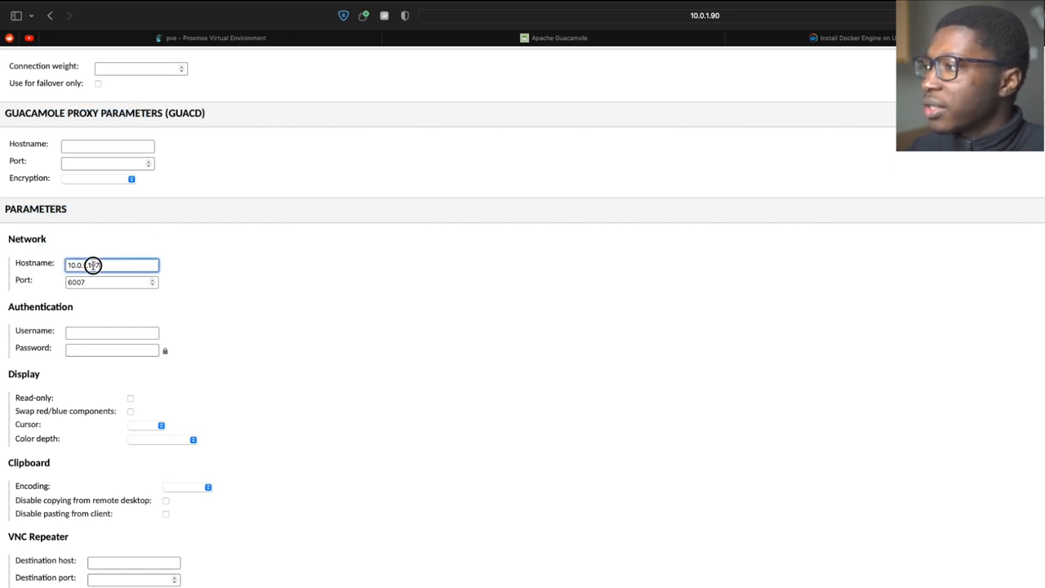
{"action": "type", "text": "107"}
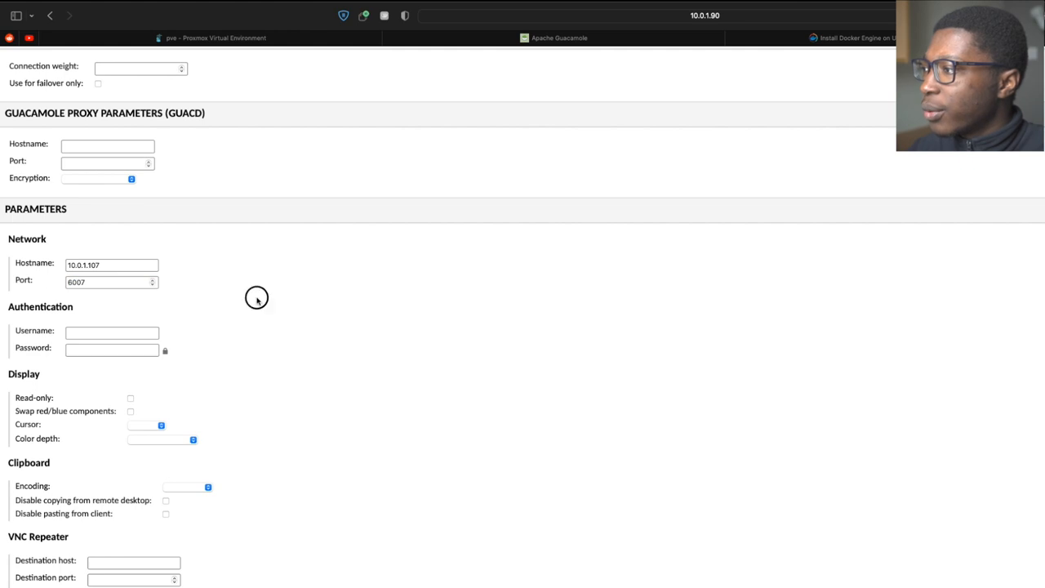
{"action": "type", "text": "10.0.1.12"}
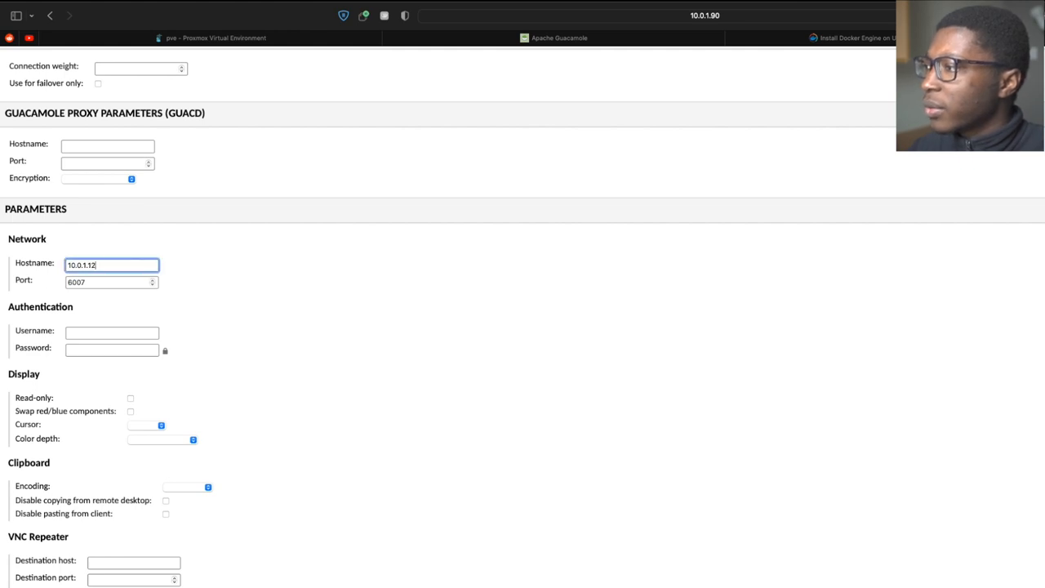
{"action": "left_click", "coordinate": [111, 331]}
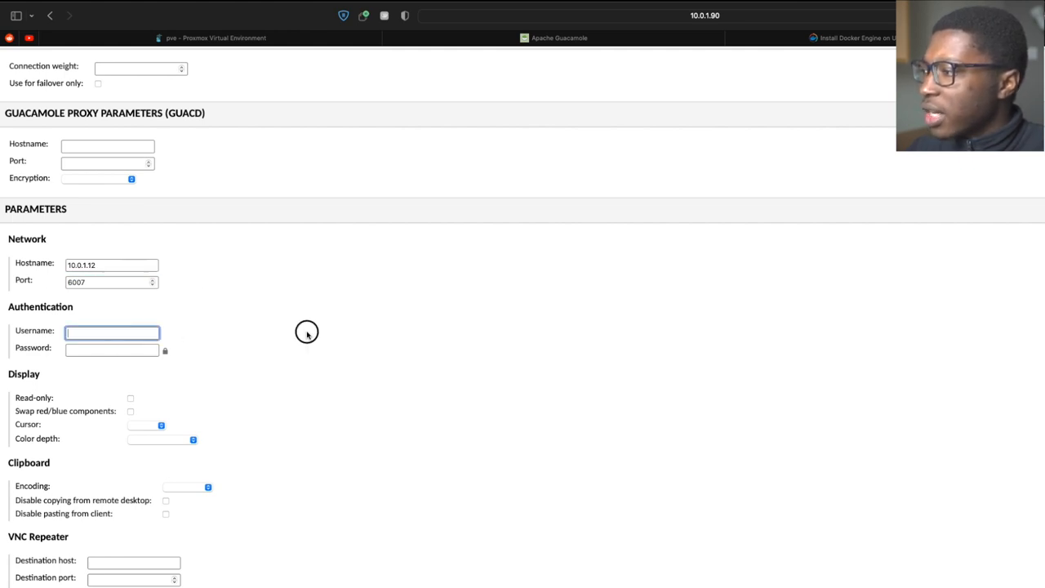
{"action": "scroll", "scroll_direction": "down", "scroll_amount": 3}
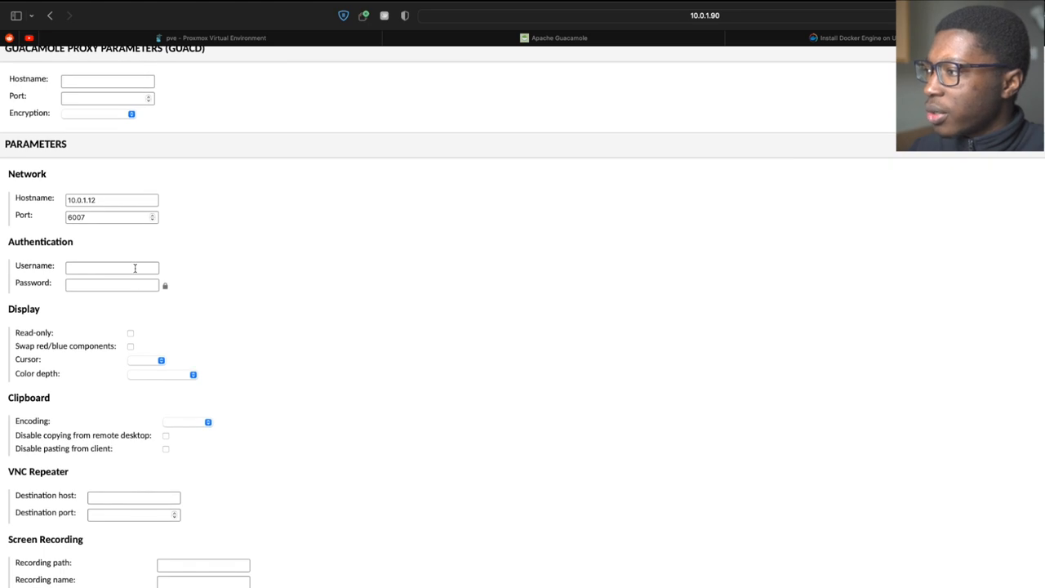
{"action": "scroll", "scroll_direction": "down", "scroll_amount": 3}
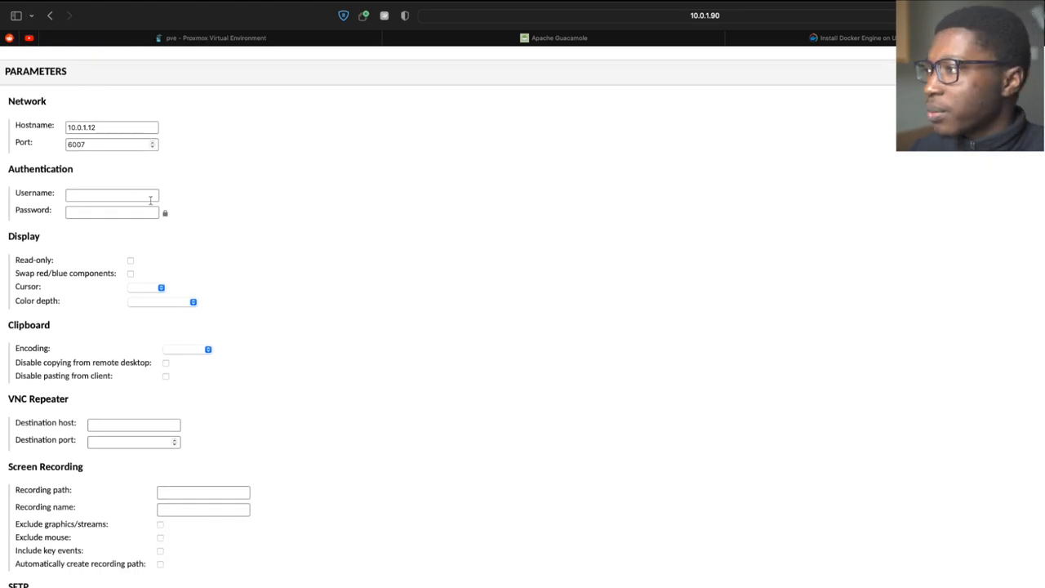
{"action": "scroll", "scroll_direction": "down", "scroll_amount": 3}
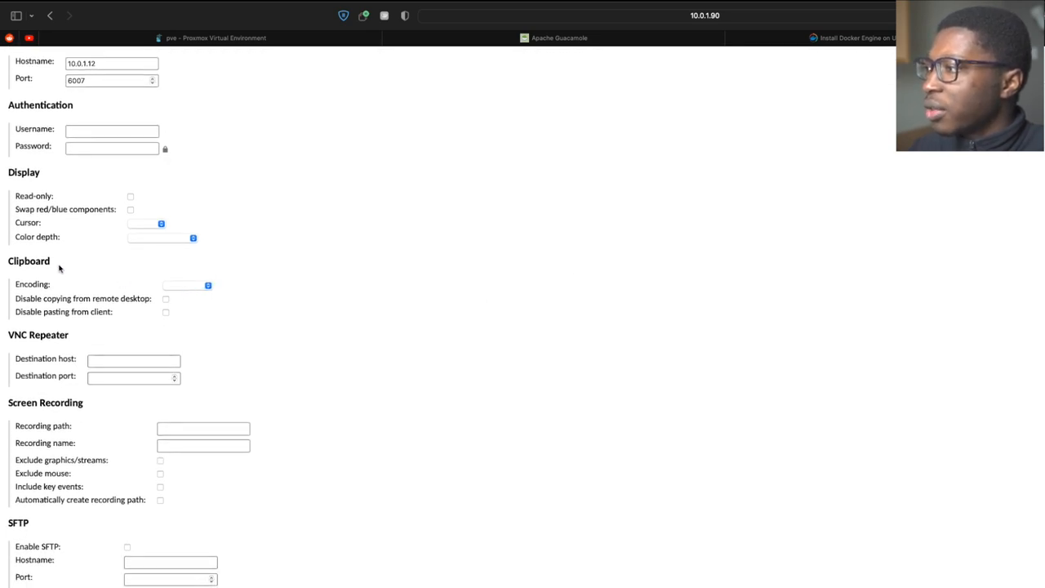
{"action": "scroll", "scroll_direction": "down", "scroll_amount": 3}
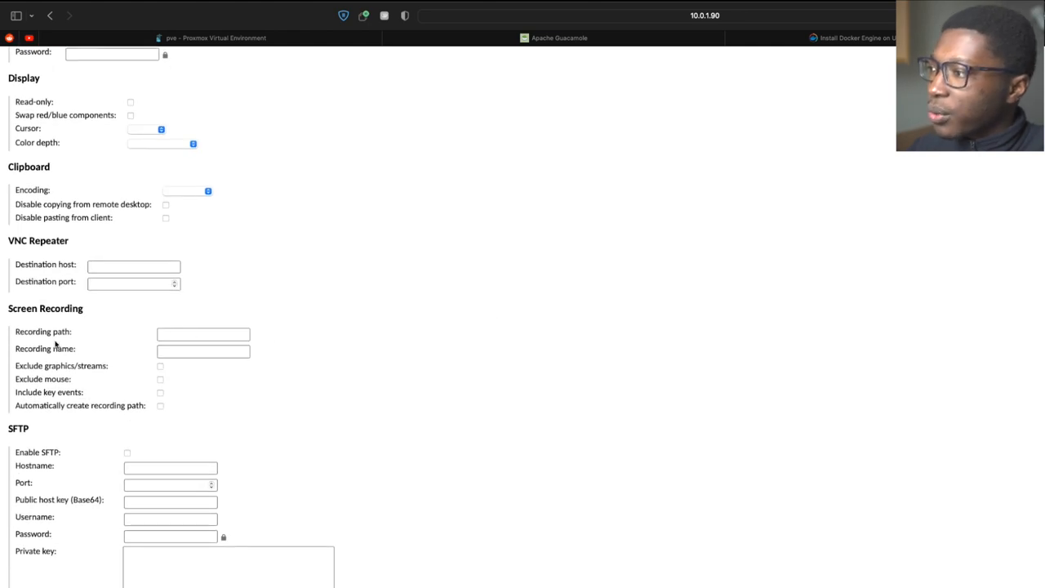
{"action": "mouse_move", "coordinate": [183, 382]}
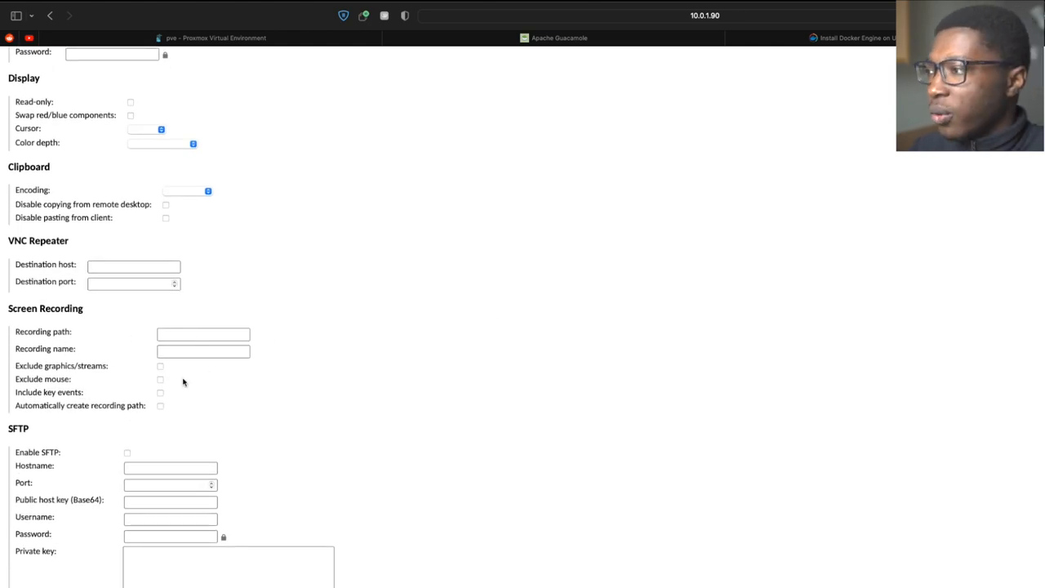
{"action": "mouse_move", "coordinate": [265, 348]}
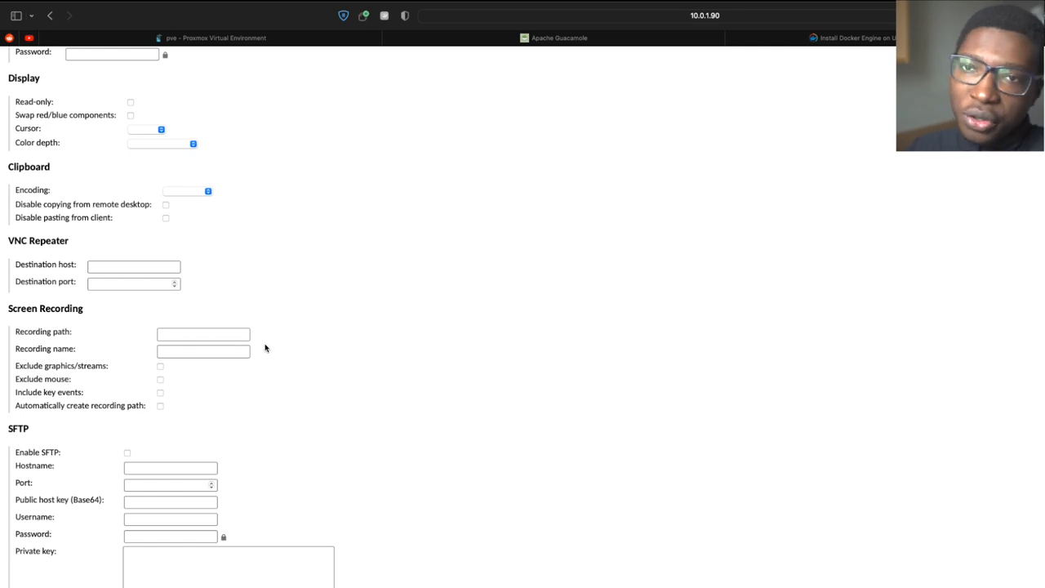
{"action": "mouse_move", "coordinate": [128, 343]}
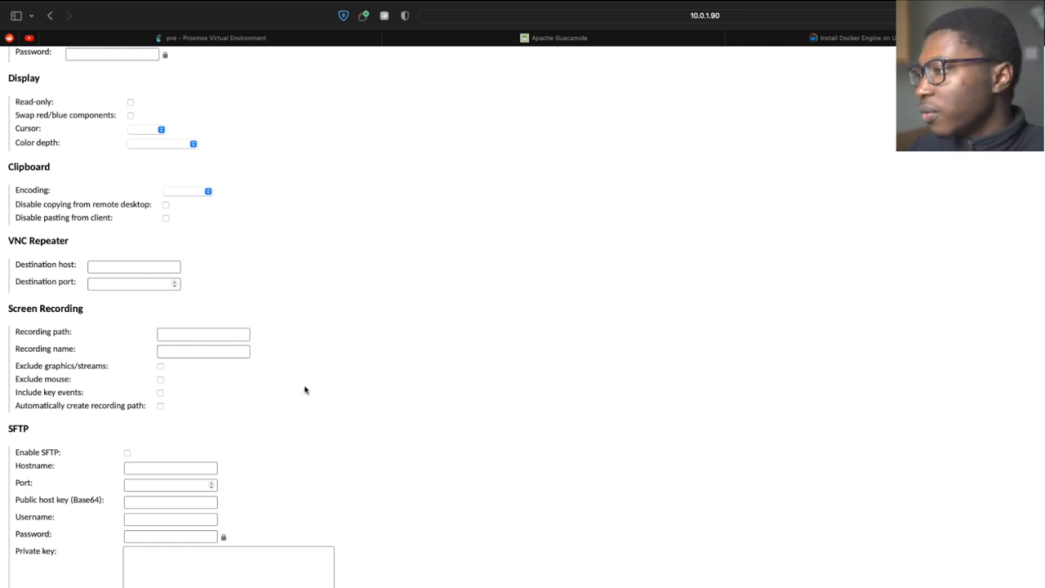
{"action": "scroll", "scroll_direction": "up", "scroll_amount": 3}
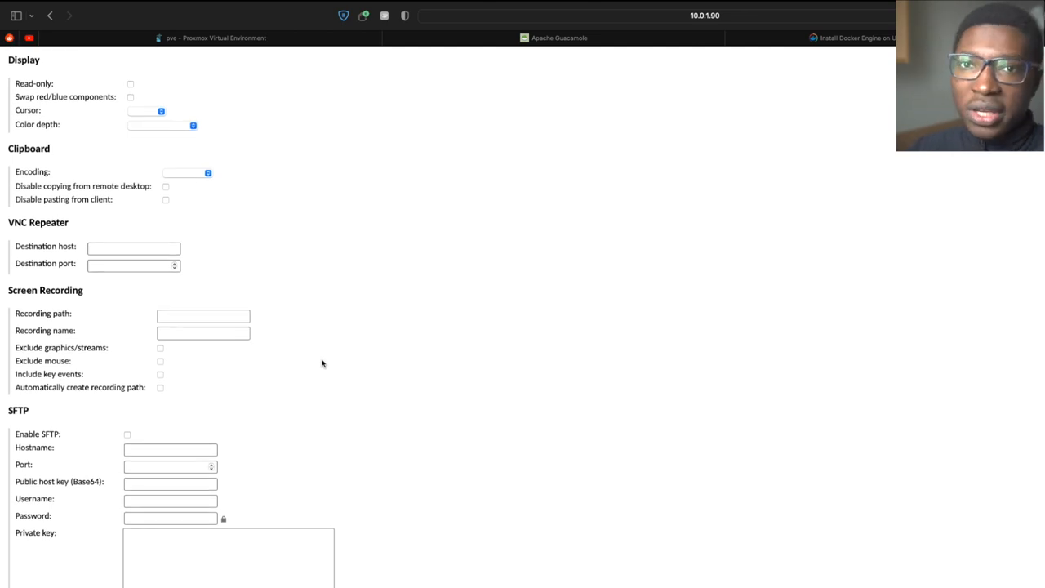
{"action": "scroll", "scroll_direction": "down", "scroll_amount": 3}
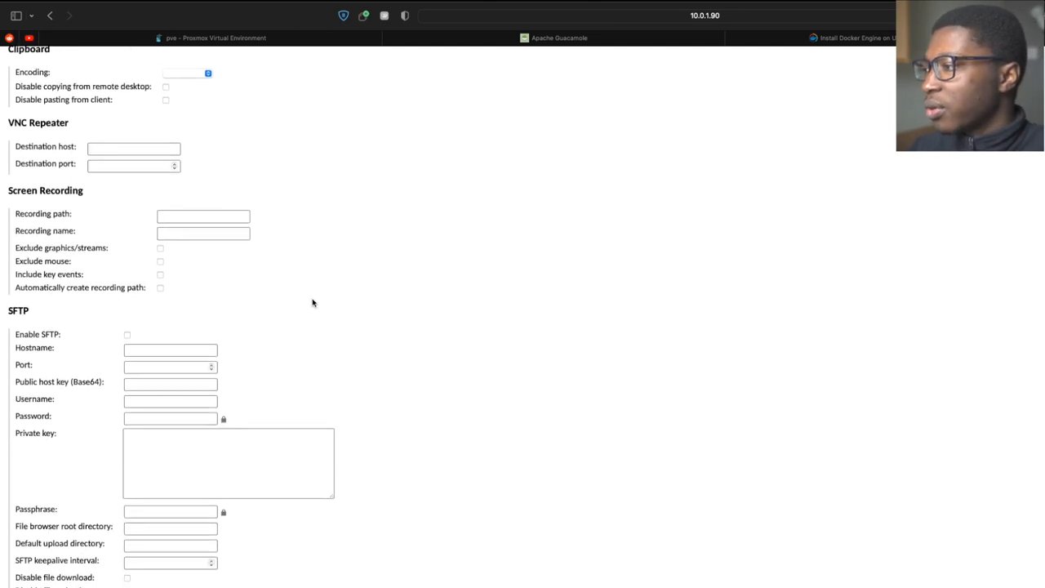
{"action": "scroll", "scroll_direction": "down", "scroll_amount": 3}
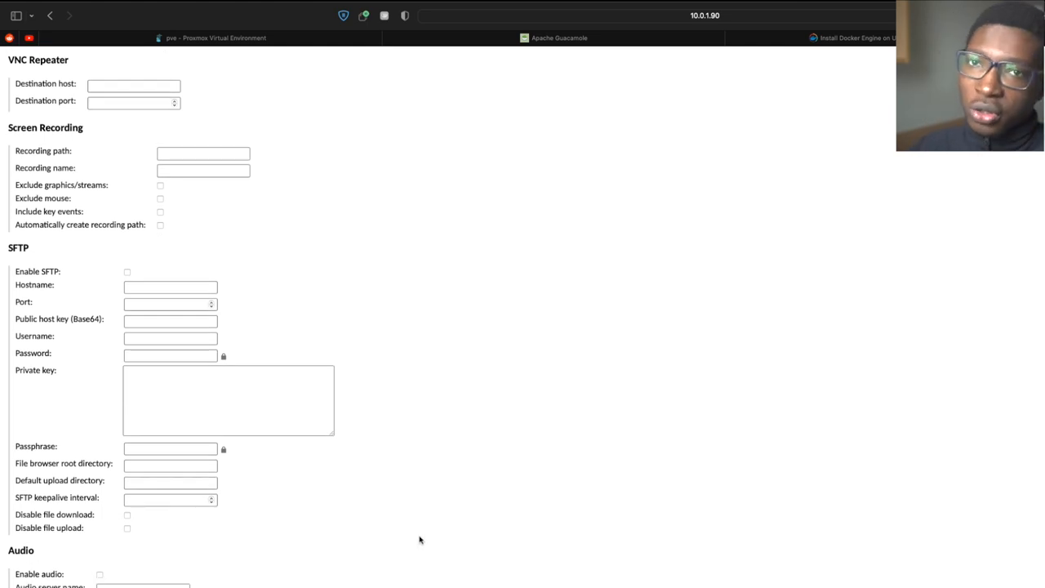
{"action": "mouse_move", "coordinate": [766, 332]}
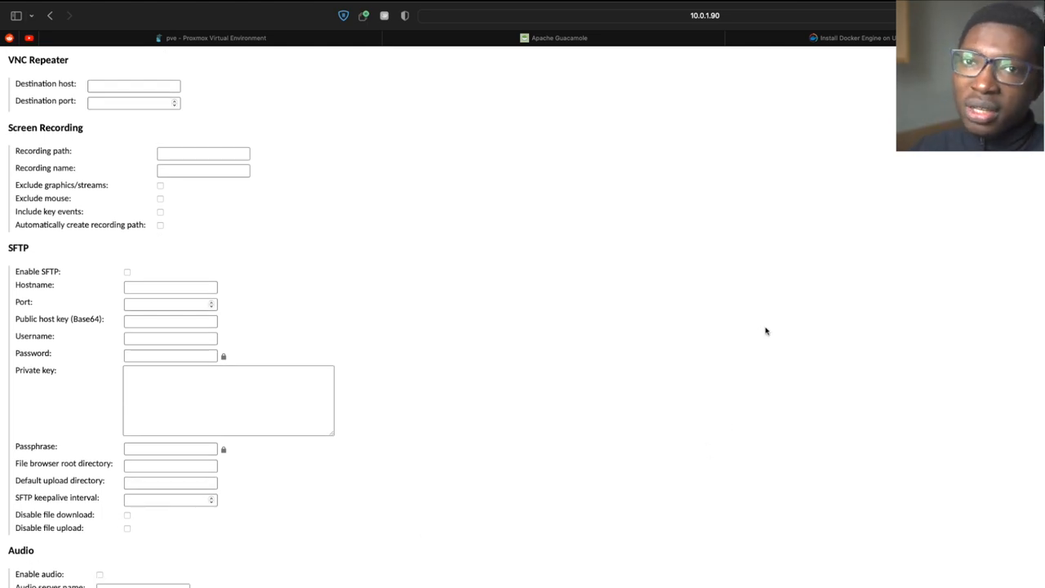
{"action": "mouse_move", "coordinate": [542, 470]}
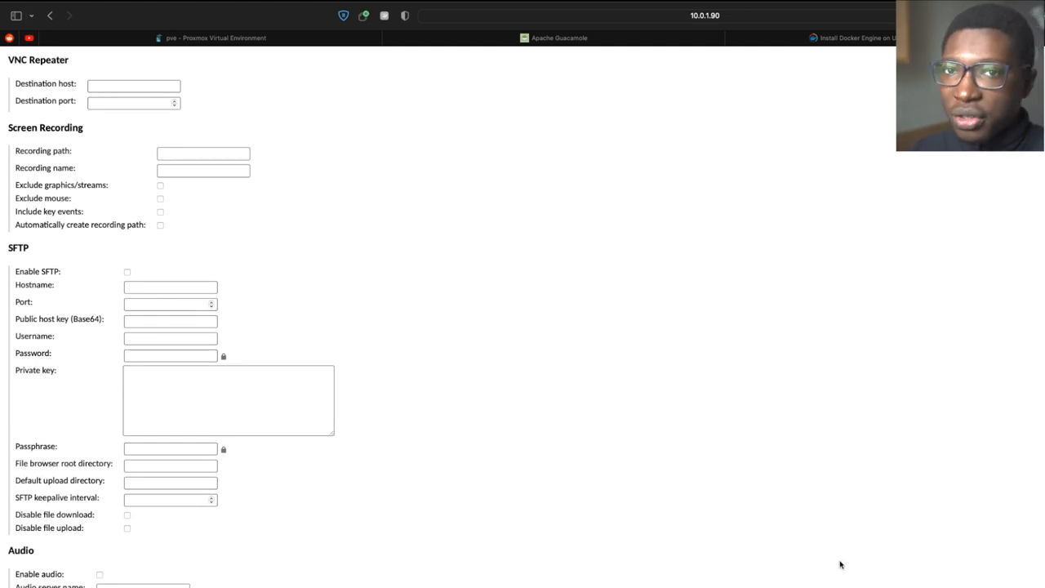
{"action": "mouse_move", "coordinate": [729, 477]}
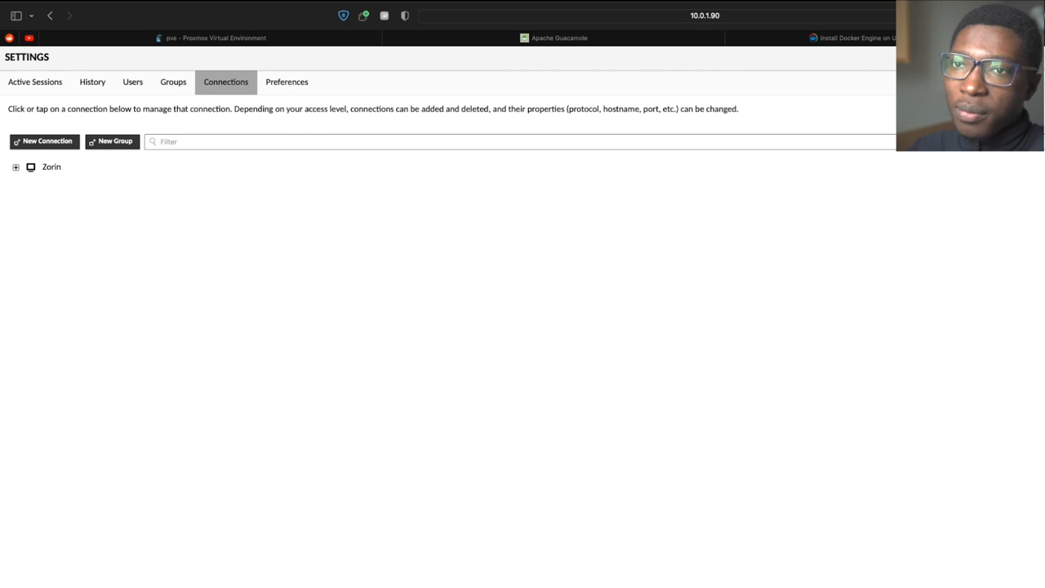
Launch the saved Zorin connection so its desktop opens in the browser.
{"action": "left_click", "coordinate": [52, 166]}
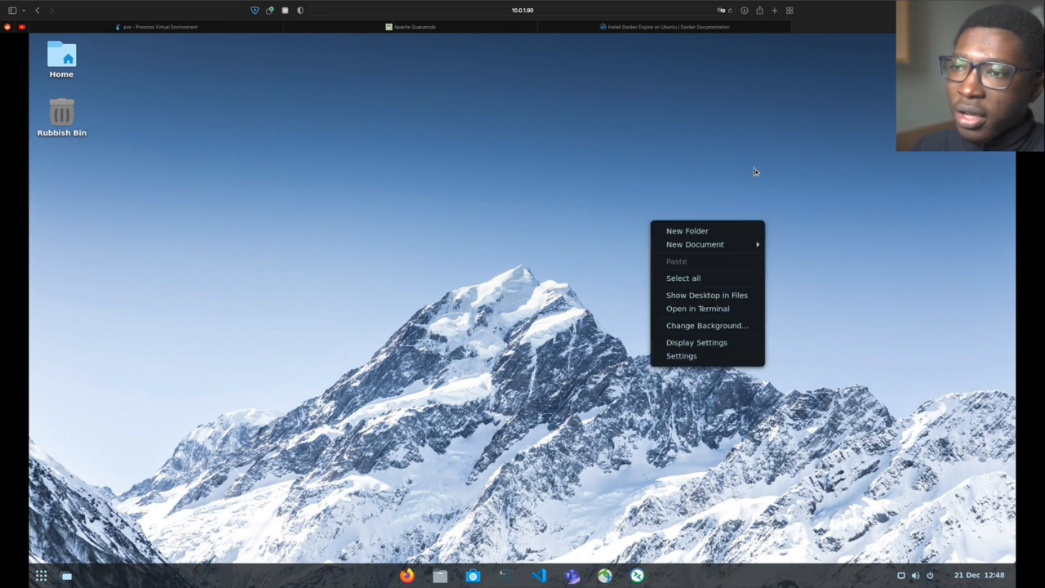
{"action": "left_click", "coordinate": [324, 307]}
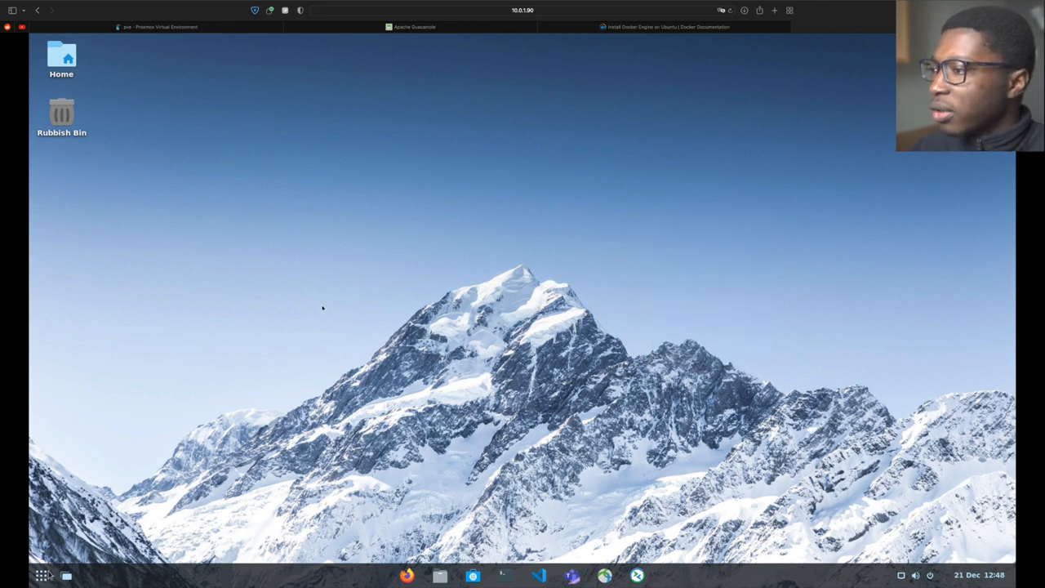
{"action": "left_click", "coordinate": [41, 575]}
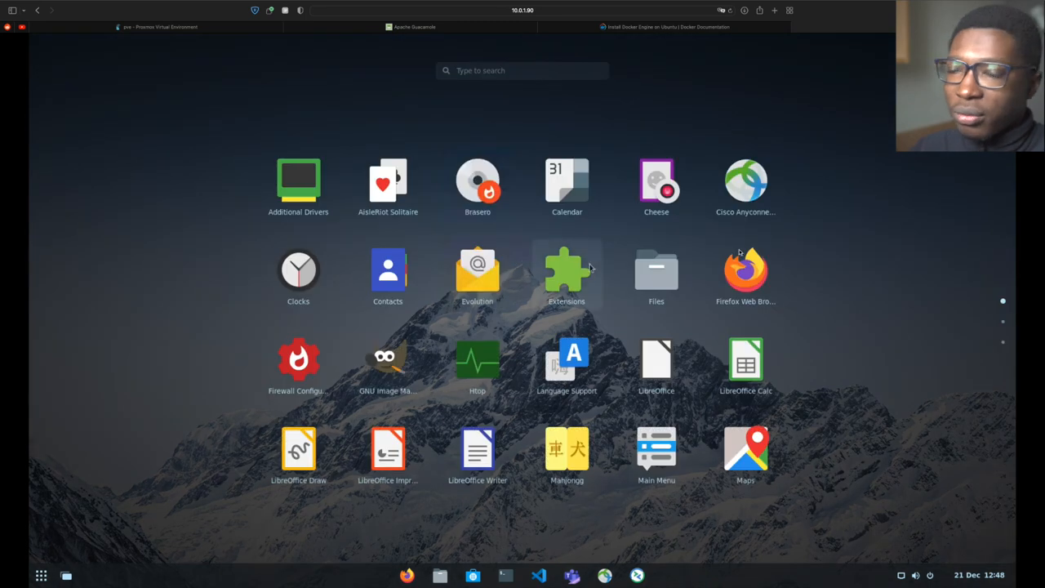
{"action": "mouse_move", "coordinate": [843, 192]}
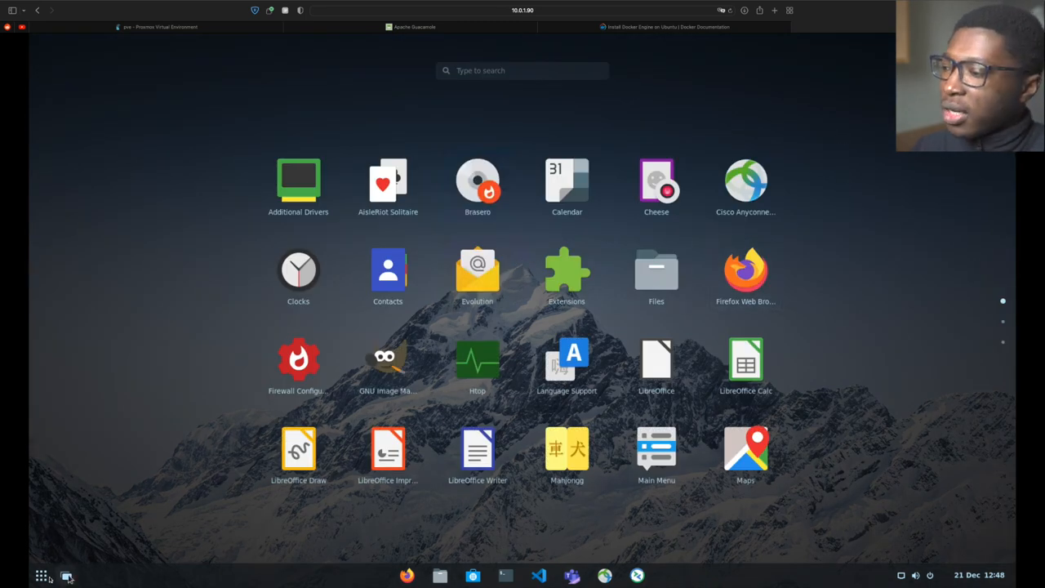
{"action": "left_click", "coordinate": [41, 575]}
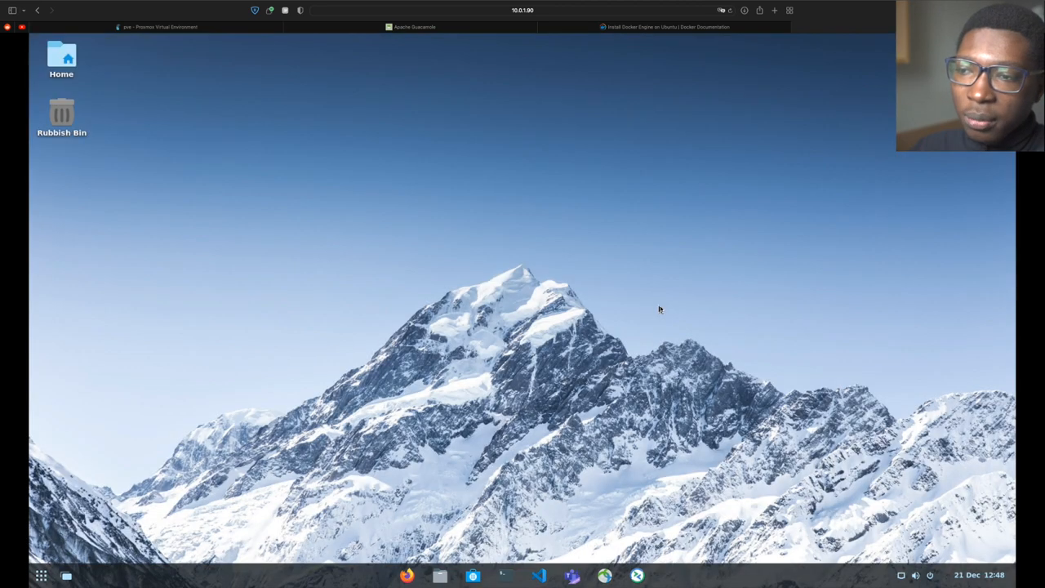
{"action": "mouse_move", "coordinate": [729, 314]}
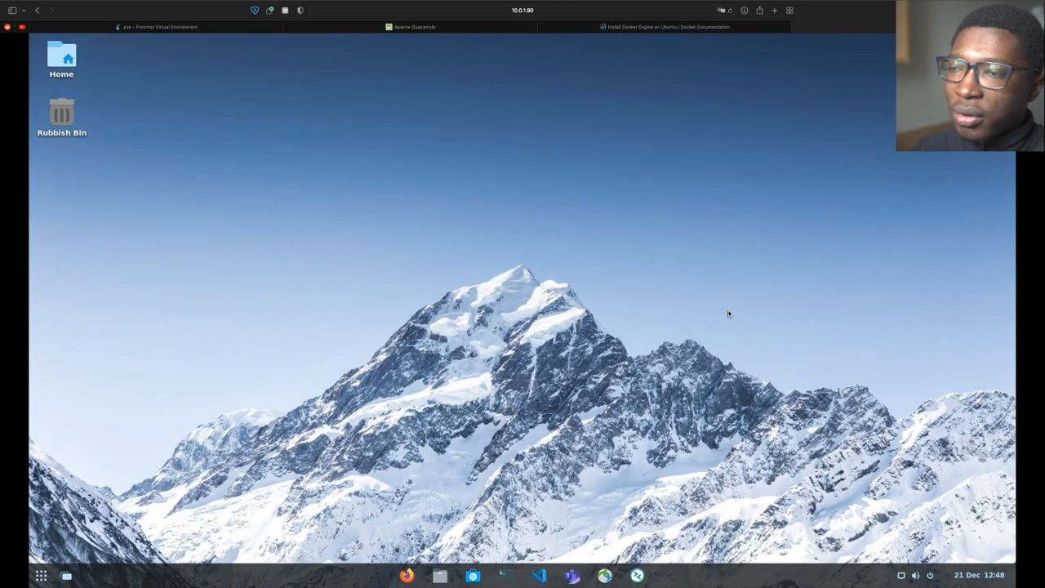
{"action": "mouse_move", "coordinate": [474, 574]}
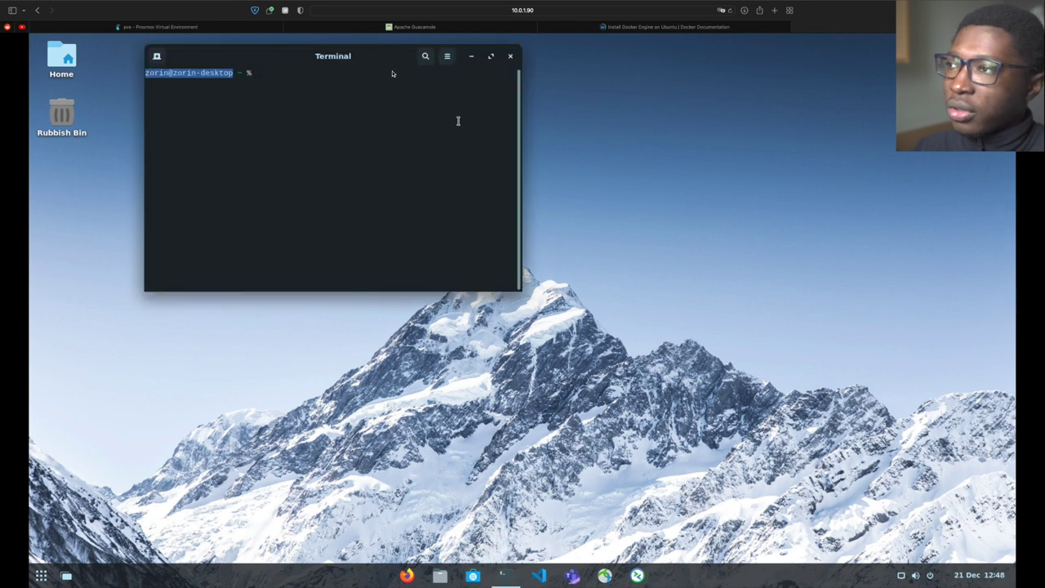
In the Zorin terminal, run 'sudo apt install neofetch'.
{"action": "left_click_drag", "start_coordinate": [333, 56], "coordinate": [490, 154]}
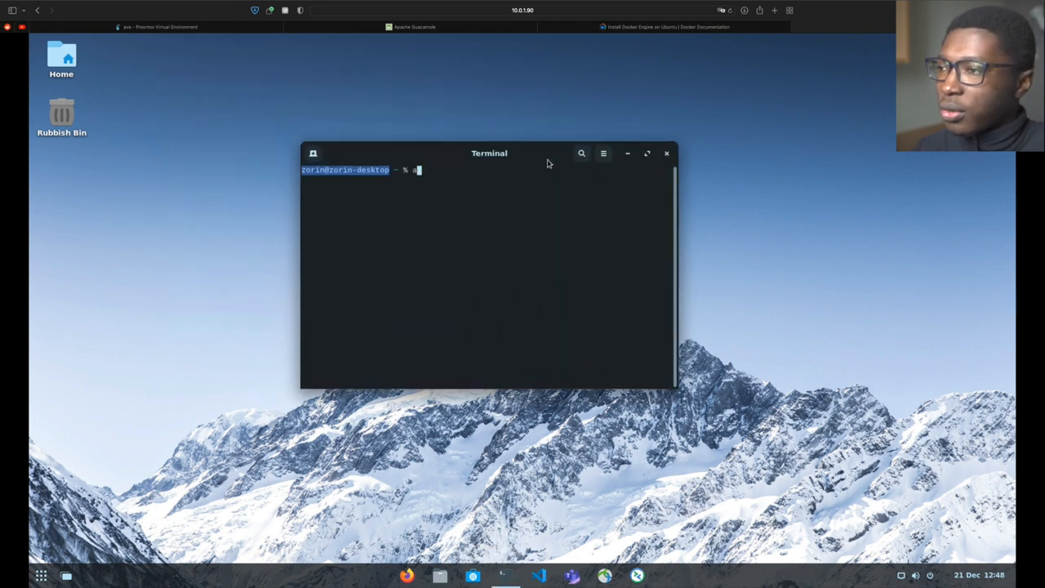
{"action": "type", "text": "sudo apt"}
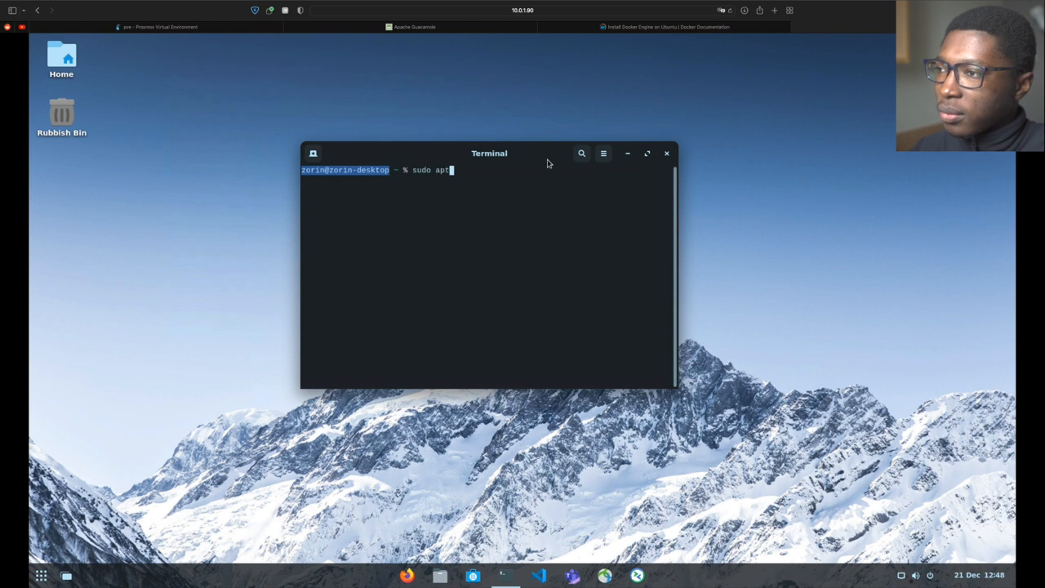
{"action": "type", "text": "install neofet"}
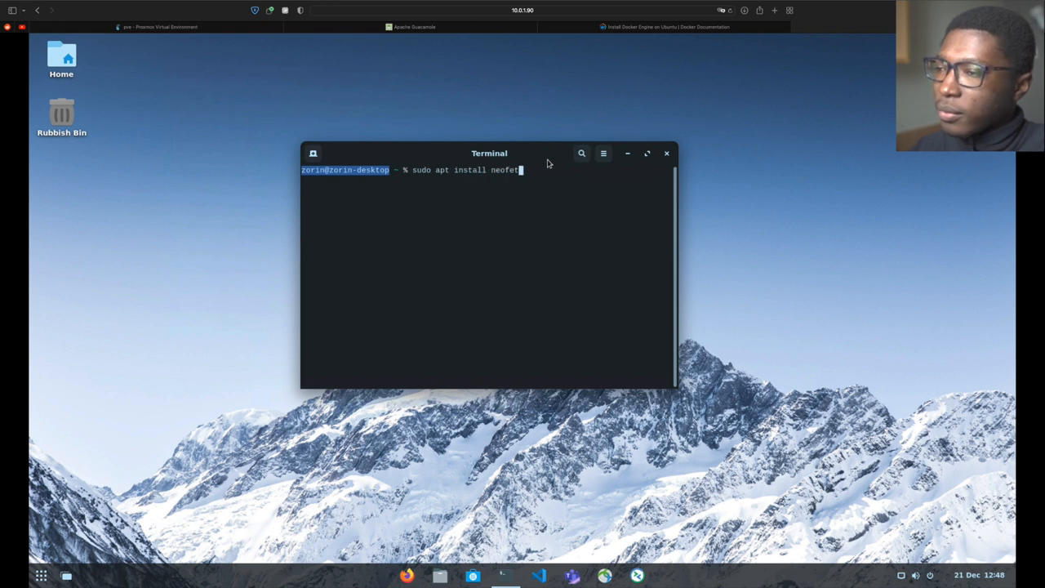
{"action": "key", "text": "Return"}
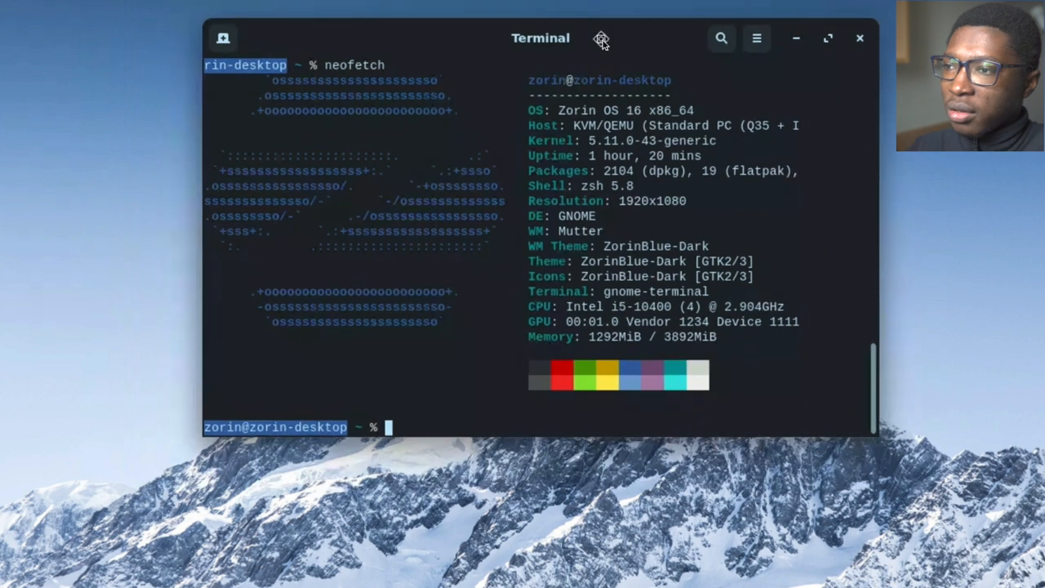
{"action": "mouse_move", "coordinate": [571, 278]}
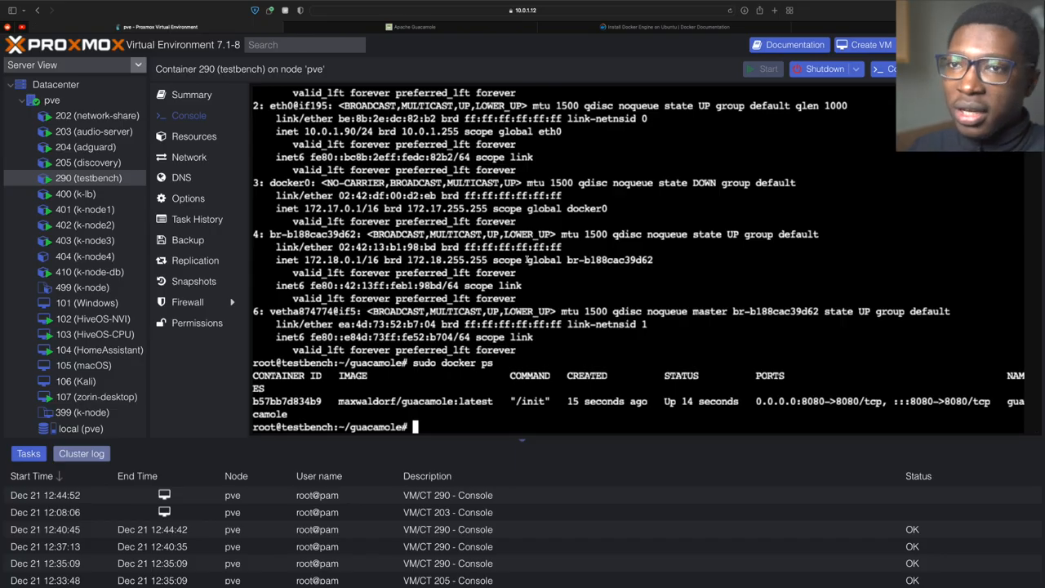
{"action": "mouse_move", "coordinate": [640, 366]}
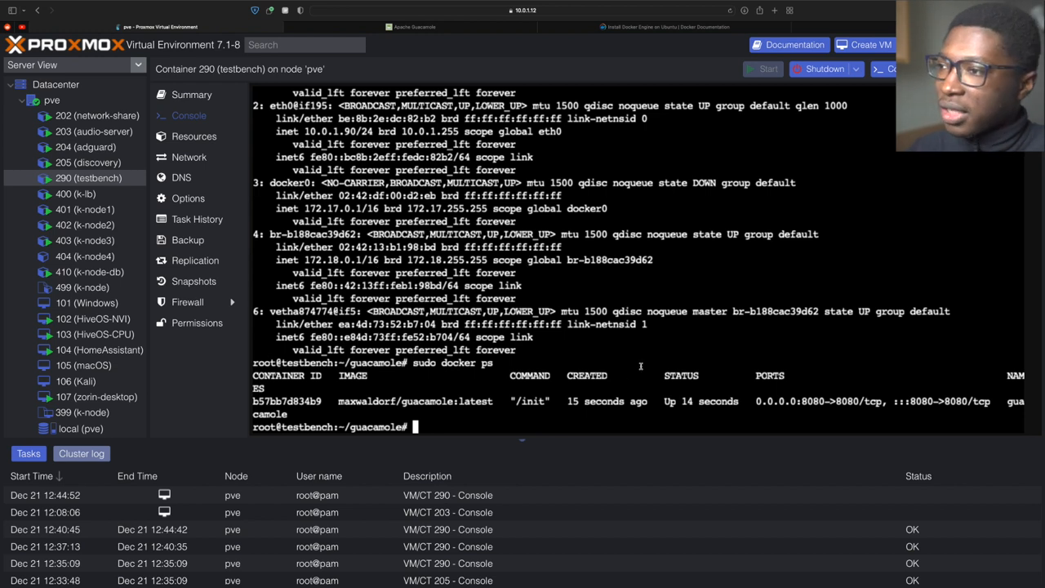